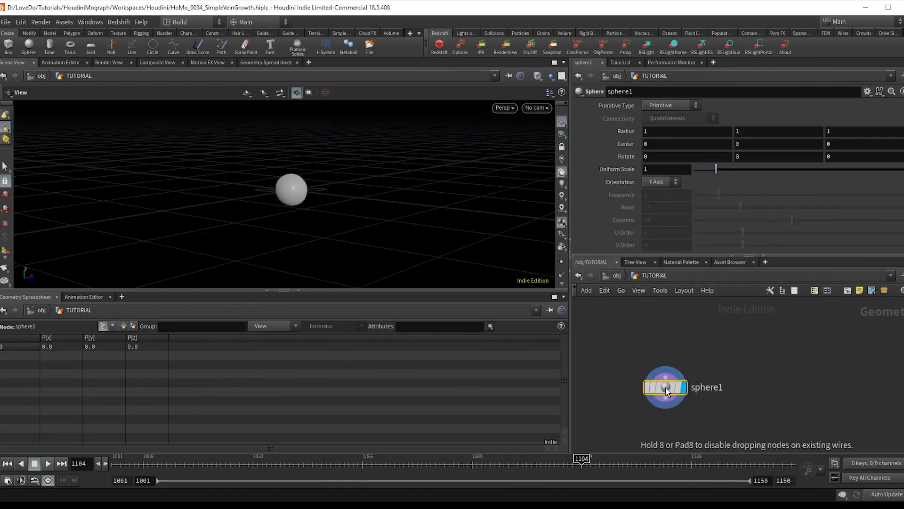
Step: Make sphere1 Polygon type and adjust the attribute noise Element Size
{"action": "left_click", "coordinate": [670, 105]}
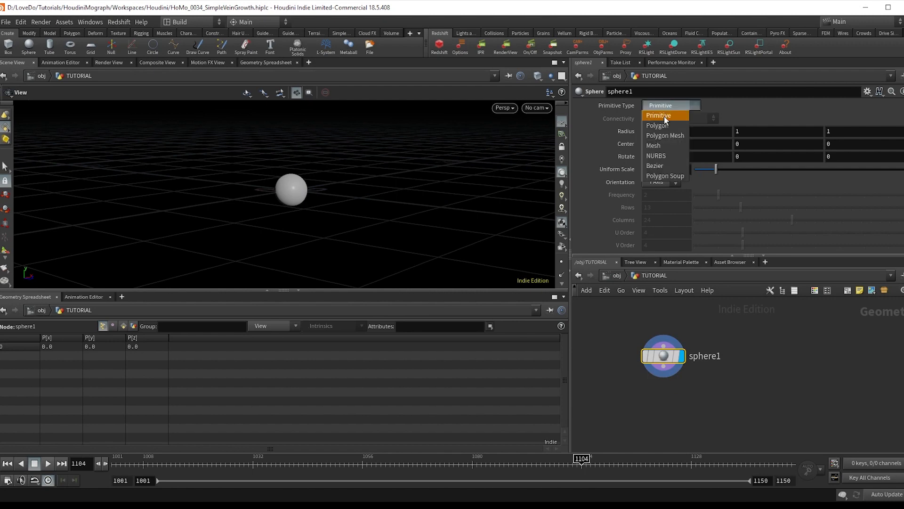
{"action": "left_click", "coordinate": [657, 124]}
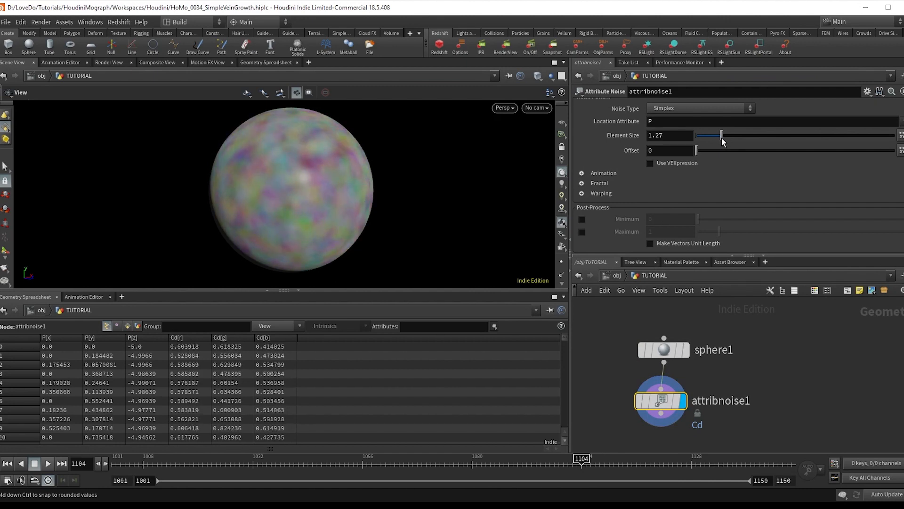
{"action": "left_click", "coordinate": [581, 182]}
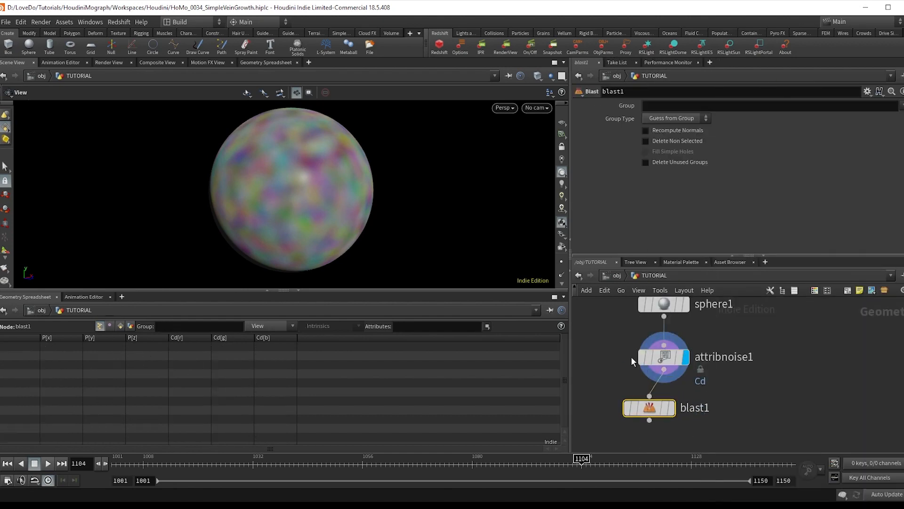
{"action": "left_click", "coordinate": [675, 118]}
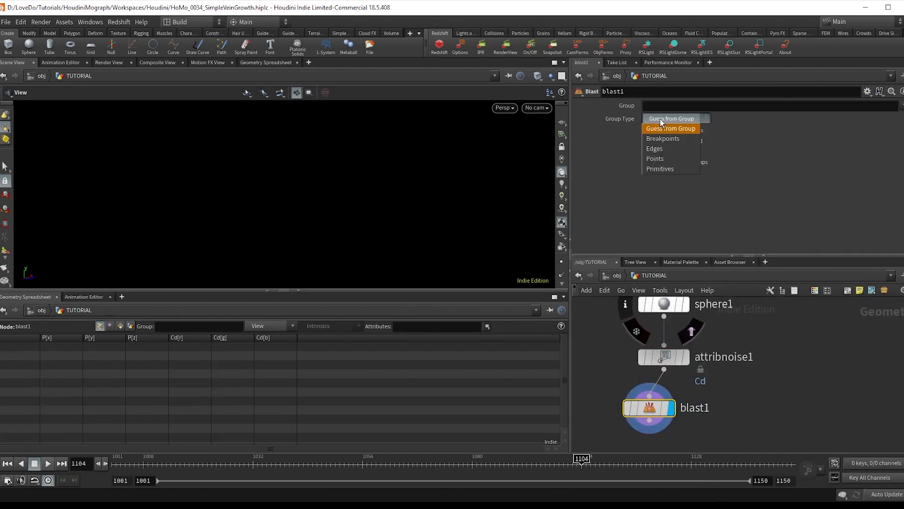
{"action": "left_click", "coordinate": [654, 148]}
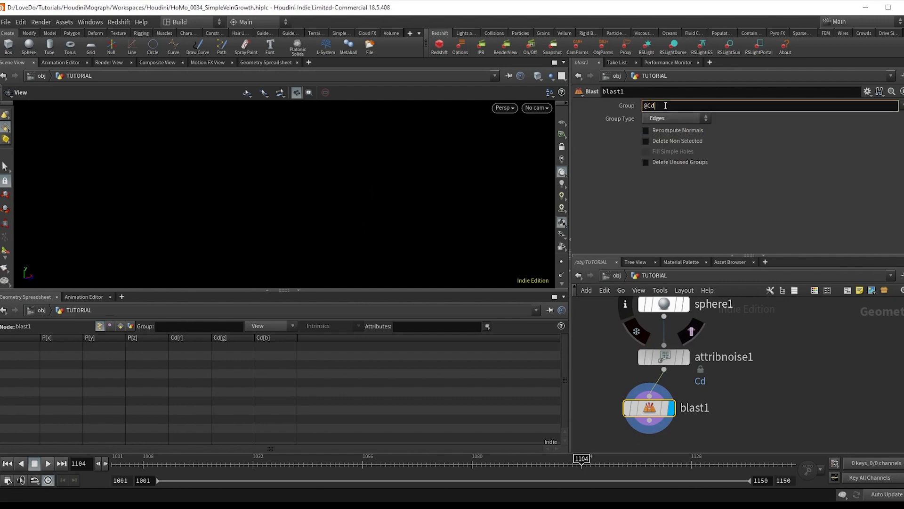
{"action": "type", "text": "<.4"}
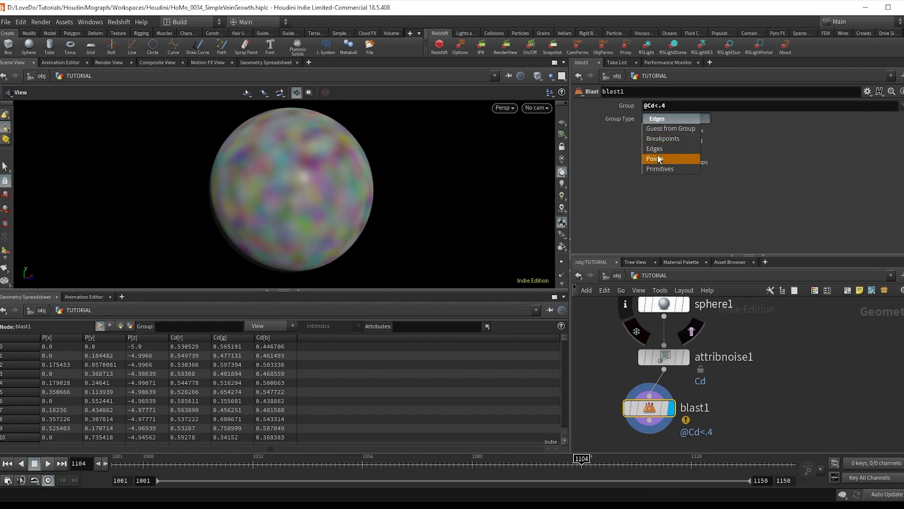
{"action": "left_click", "coordinate": [655, 158]}
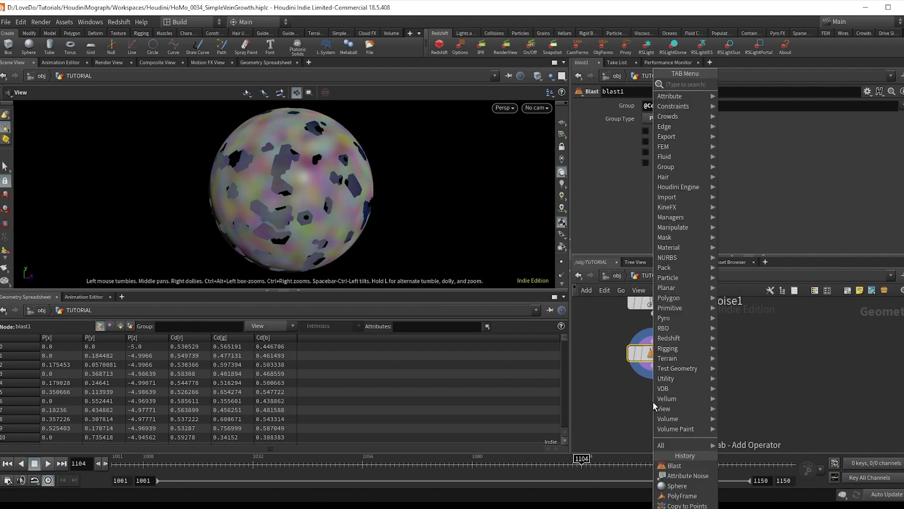
Step: Add a Find Shortest Path node by searching 'fin'
{"action": "type", "text": "fin"}
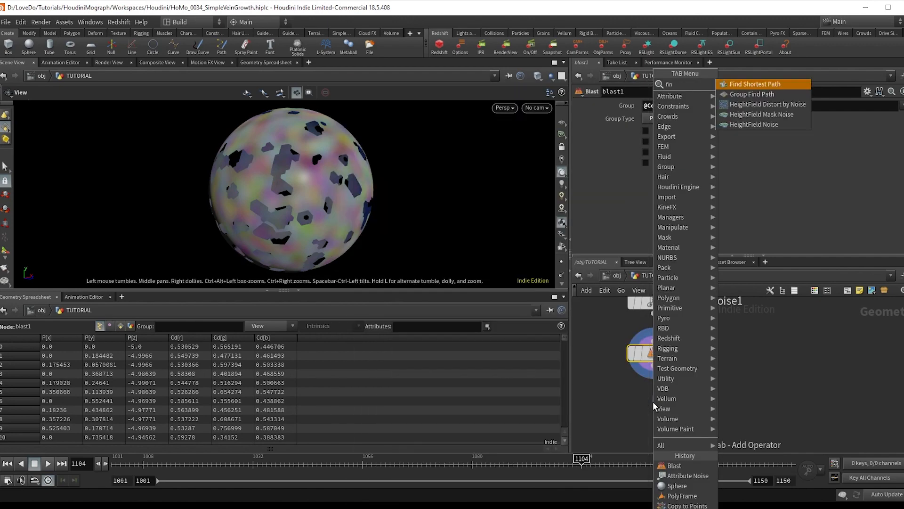
{"action": "left_click", "coordinate": [751, 84]}
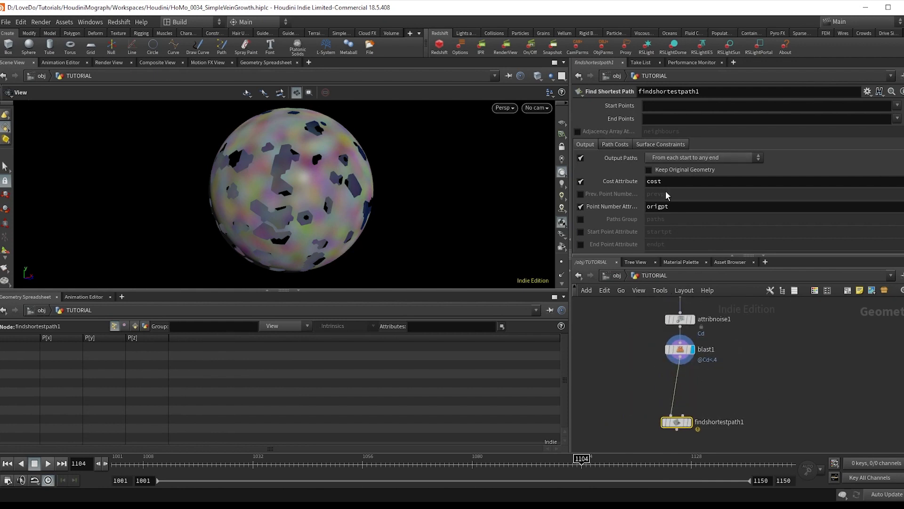
{"action": "mouse_move", "coordinate": [689, 430]}
{"action": "type", "text": "sya"}
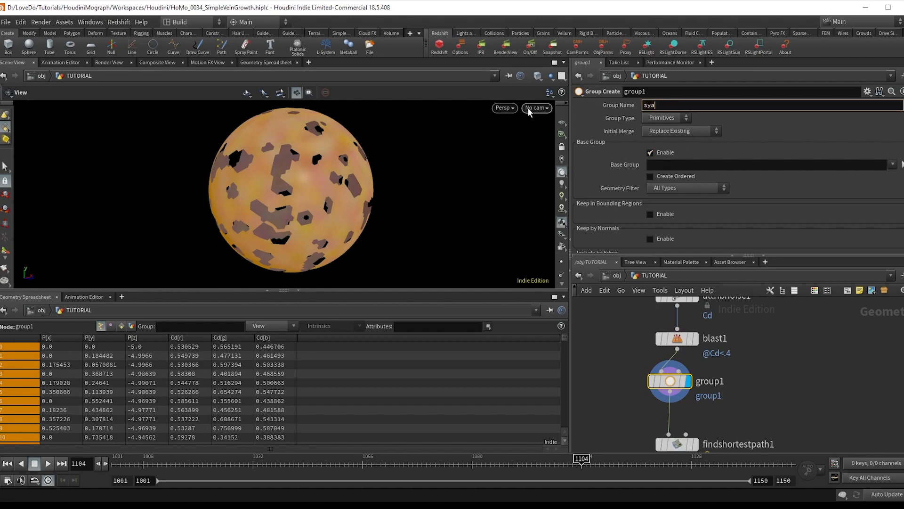
Step: Create point group 'start' limited to a bounding region, entering 5
{"action": "type", "text": "start"}
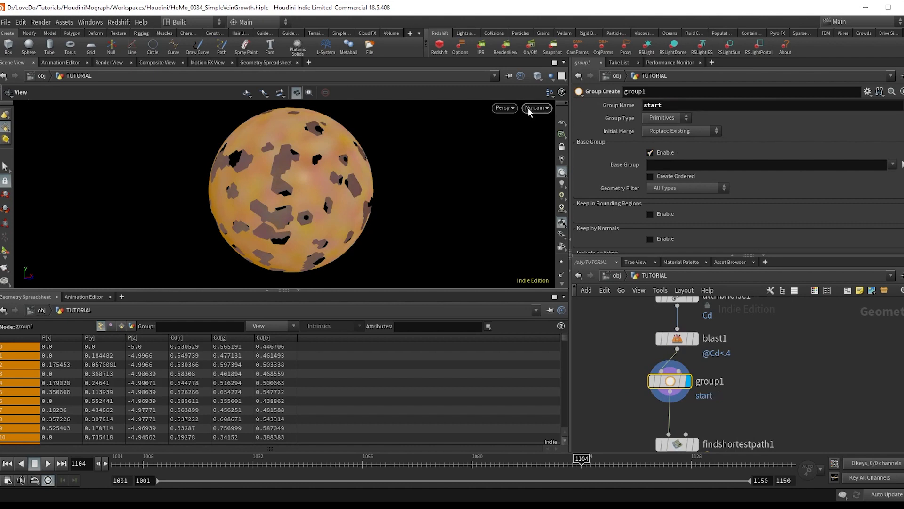
{"action": "left_click", "coordinate": [661, 118]}
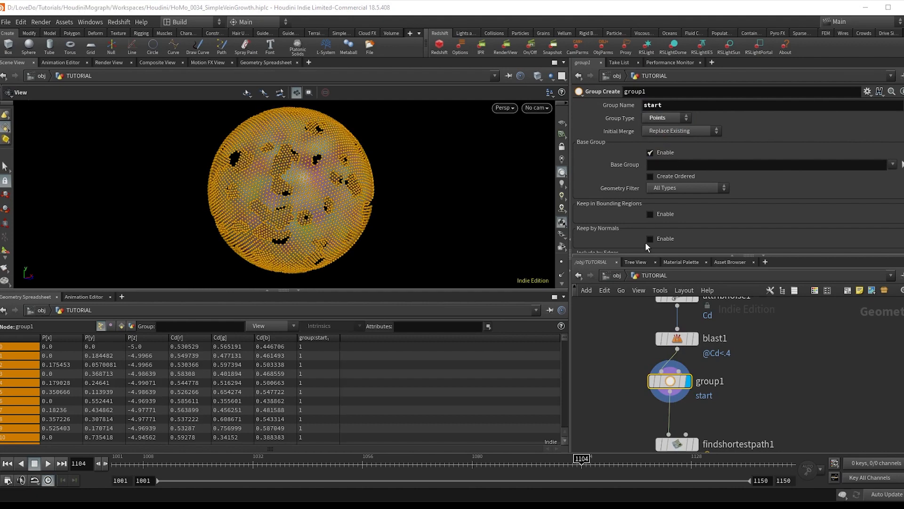
{"action": "left_click", "coordinate": [650, 200]}
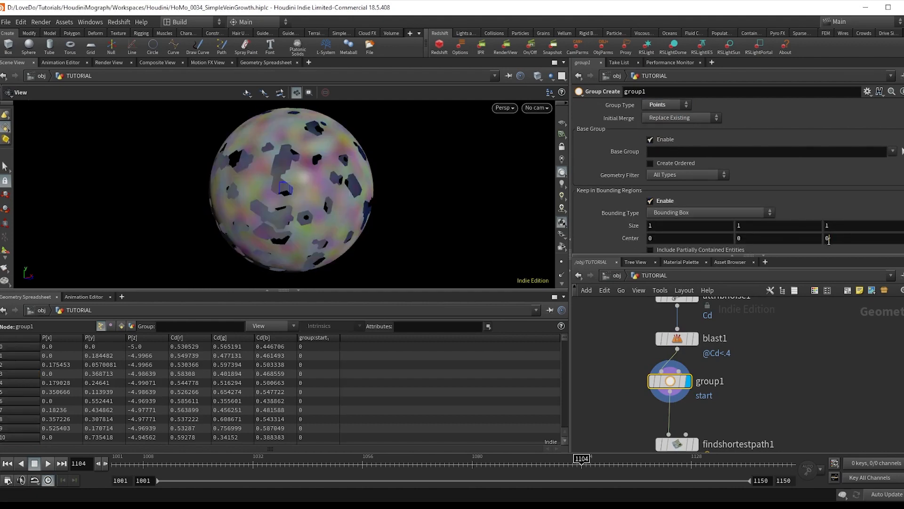
{"action": "type", "text": "5"}
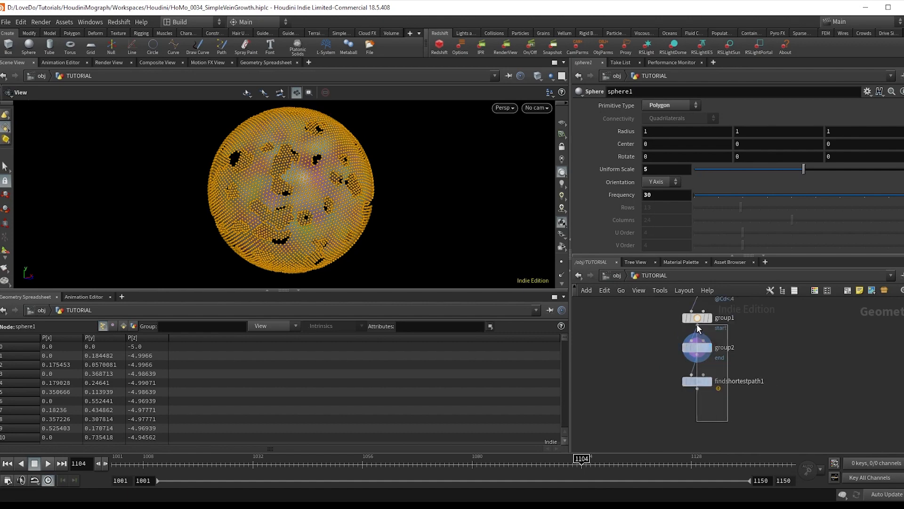
Step: Use the 'end' group as end points, outputting paths from any start to each end
{"action": "left_click", "coordinate": [696, 347]}
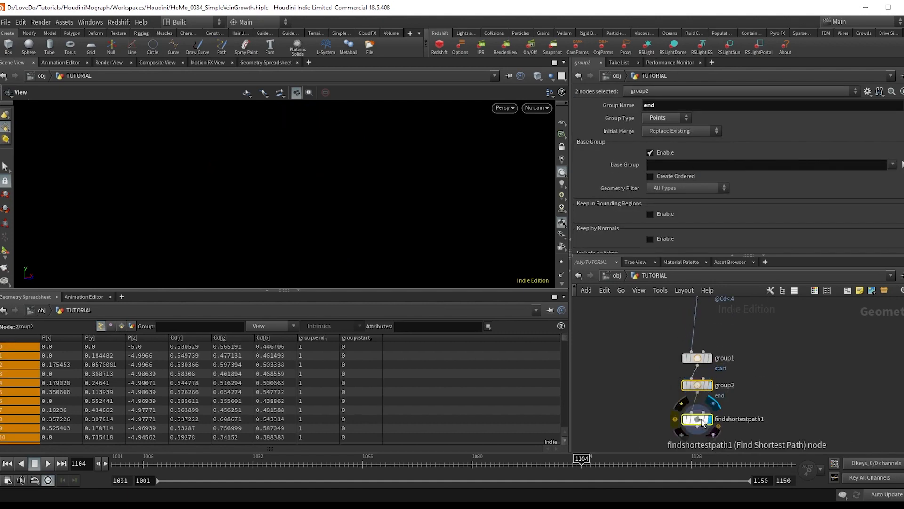
{"action": "left_click", "coordinate": [696, 419]}
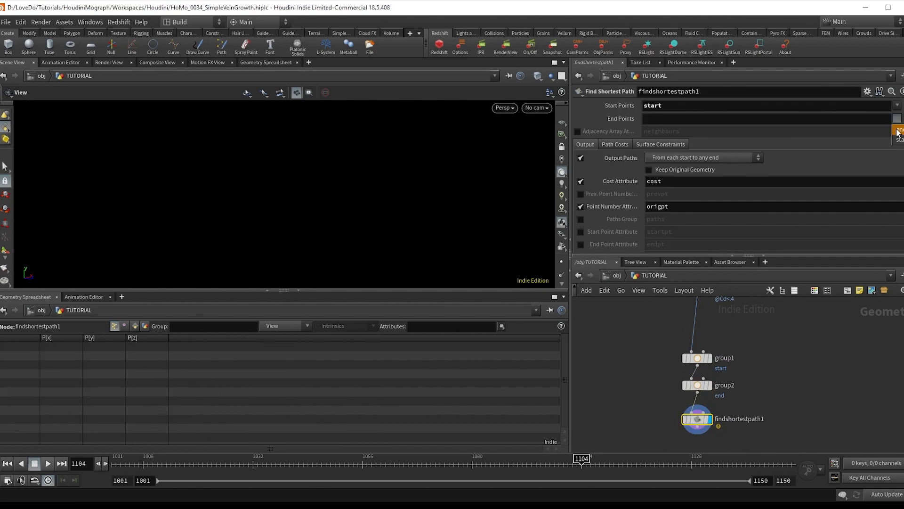
{"action": "left_click", "coordinate": [702, 158]}
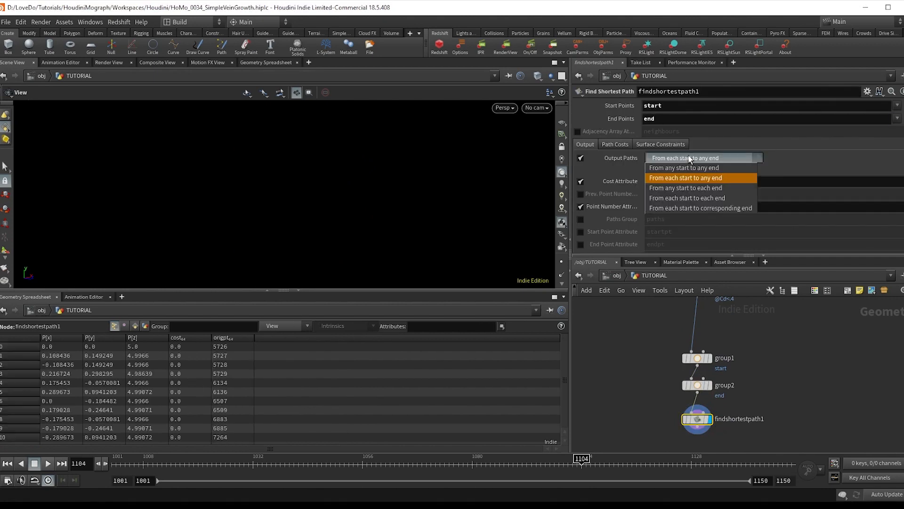
{"action": "mouse_move", "coordinate": [695, 167]}
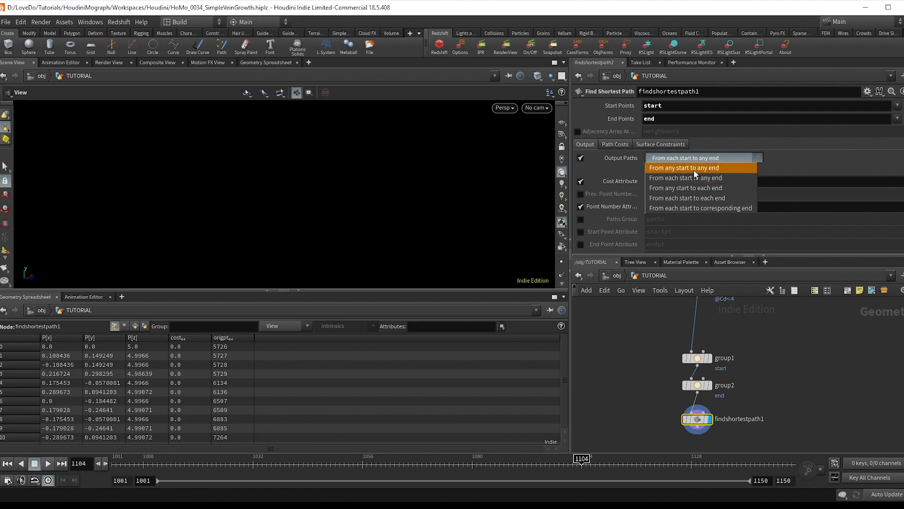
{"action": "mouse_move", "coordinate": [698, 188]}
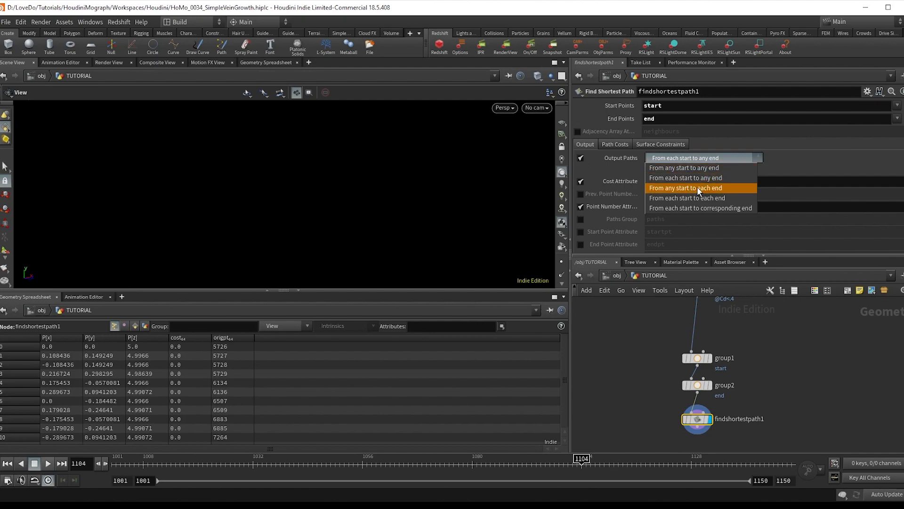
{"action": "left_click", "coordinate": [686, 188]}
{"action": "type", "text": "car"}
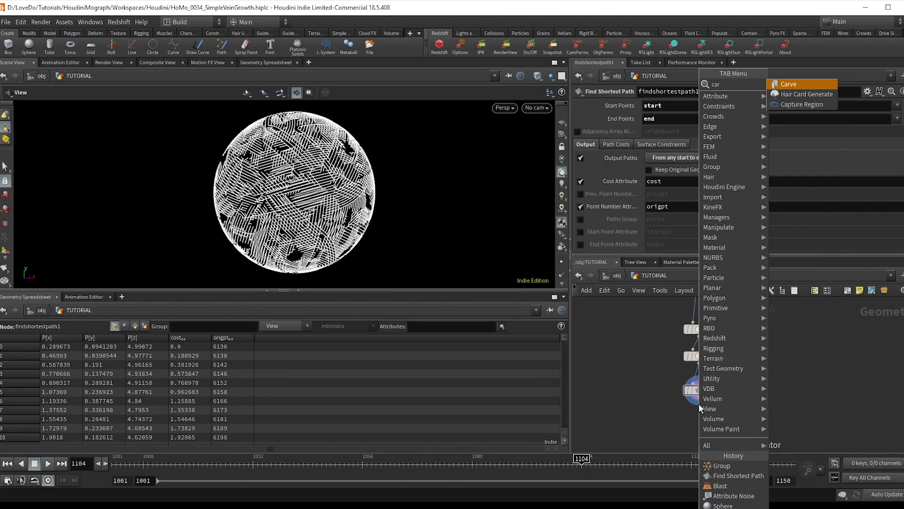
Step: Add a Carve node after findshortestpath1 with a Null below it
{"action": "left_click", "coordinate": [786, 84]}
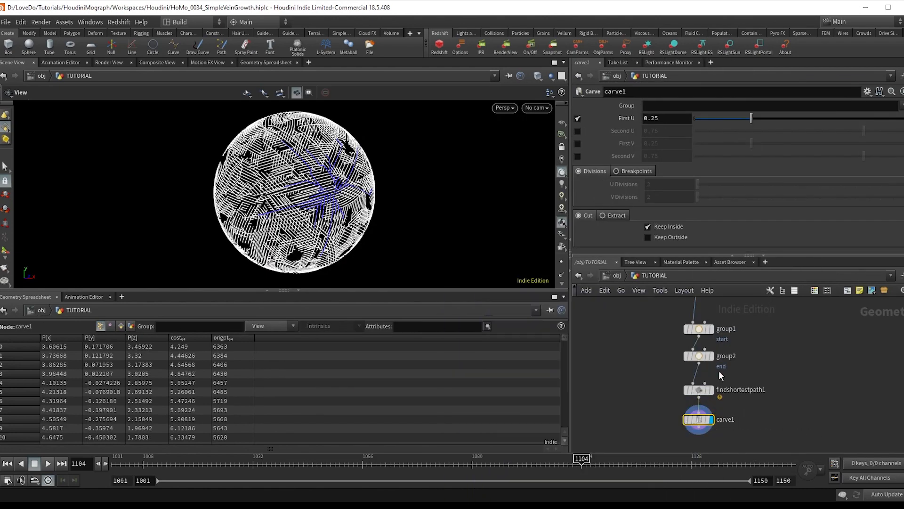
{"action": "mouse_move", "coordinate": [699, 444]}
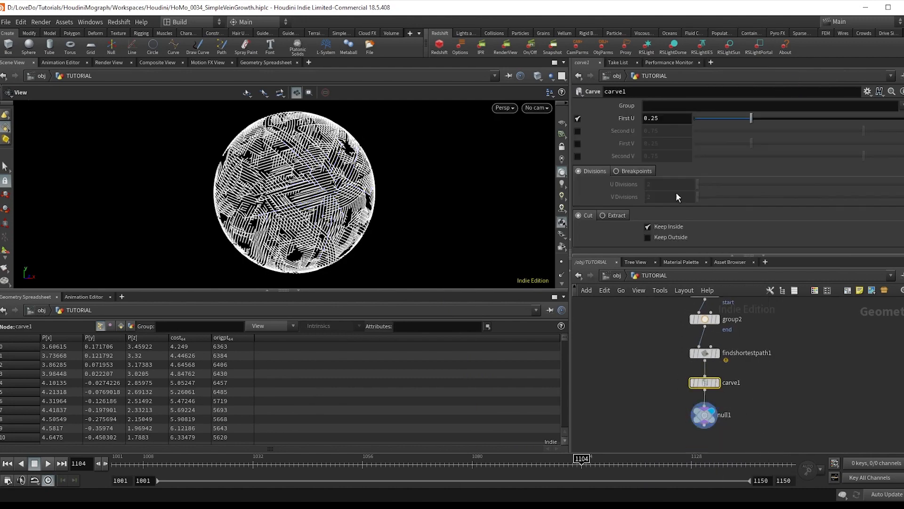
{"action": "left_click", "coordinate": [576, 119]}
{"action": "type", "text": "reme"}
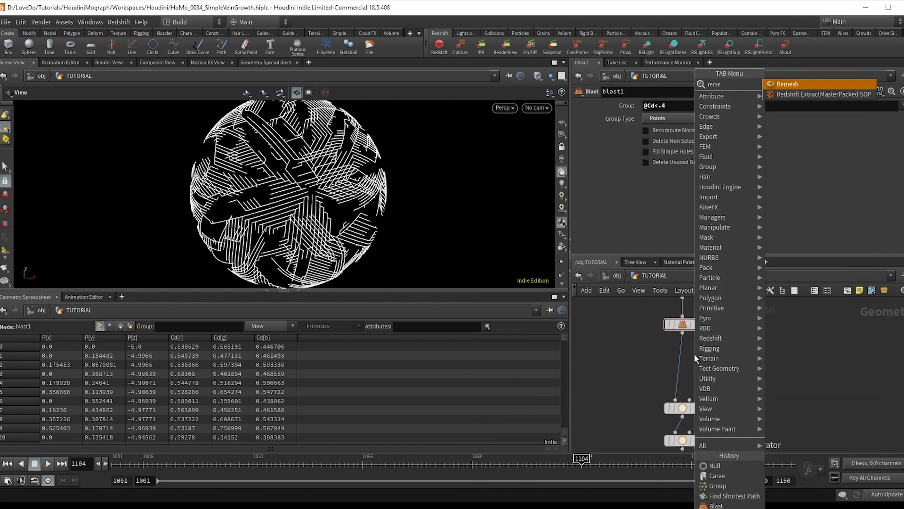
Step: Add Remesh, then insert PolyReduce between blast1 and remesh1 keeping 33%
{"action": "left_click", "coordinate": [787, 84]}
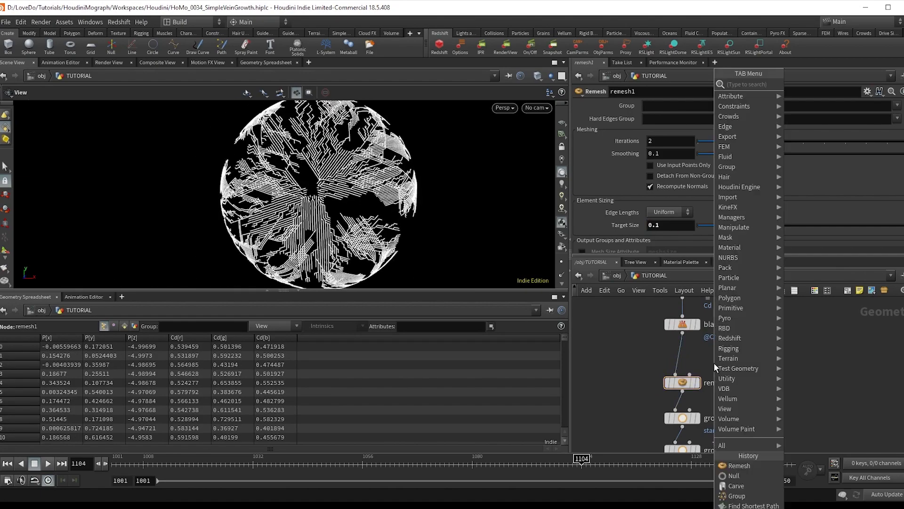
{"action": "type", "text": "polyre"}
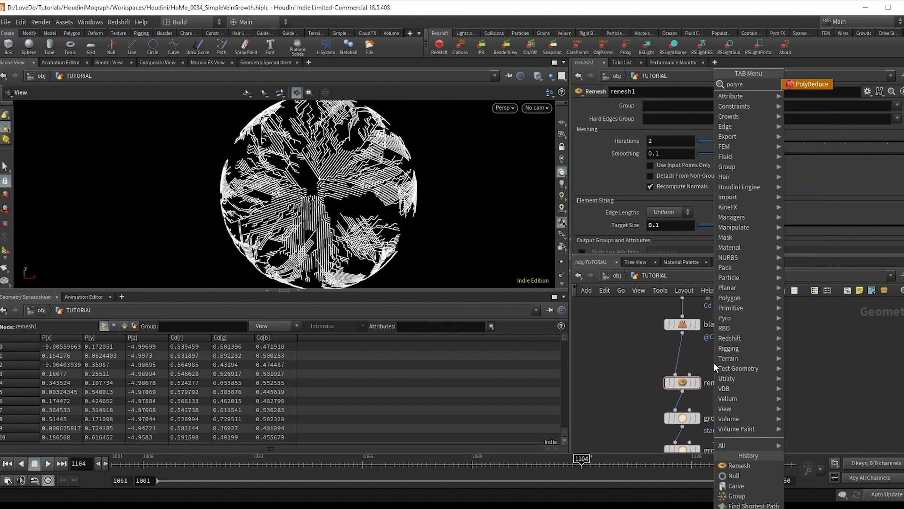
{"action": "left_click", "coordinate": [810, 84]}
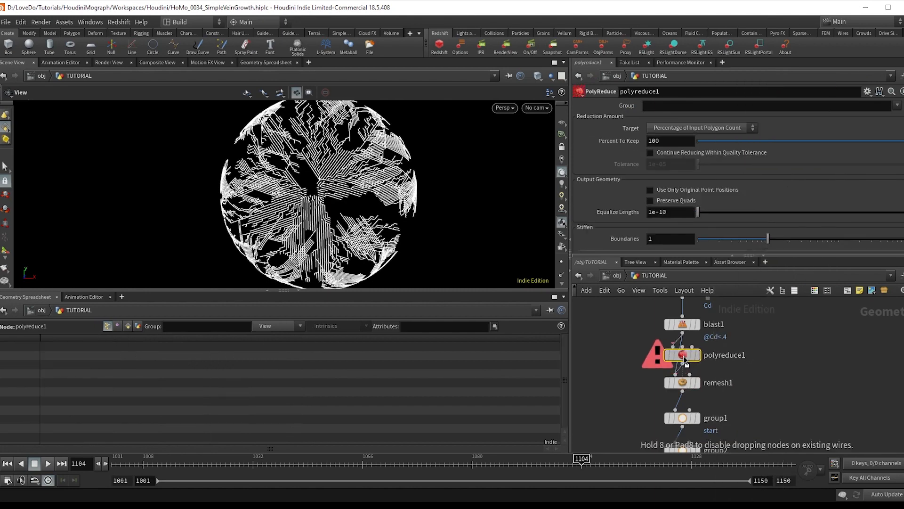
{"action": "left_click", "coordinate": [669, 140]}
{"action": "type", "text": "33"}
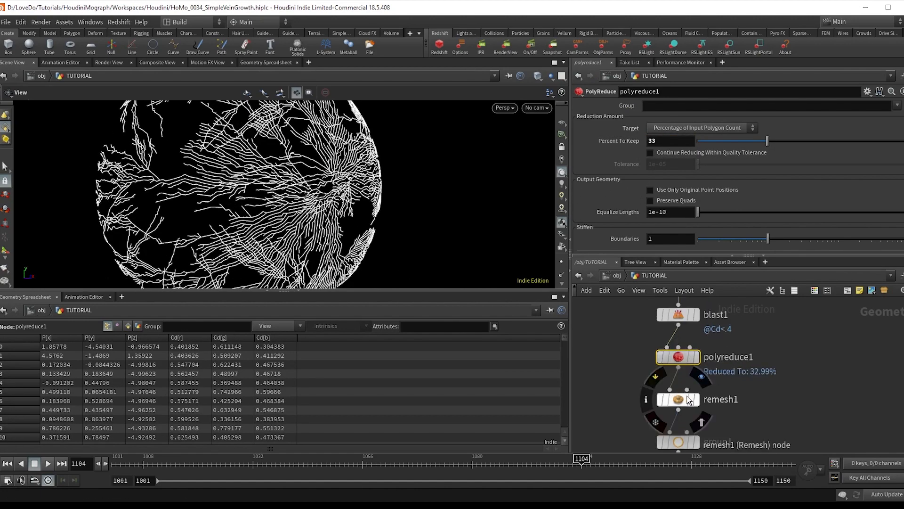
{"action": "left_click", "coordinate": [678, 398]}
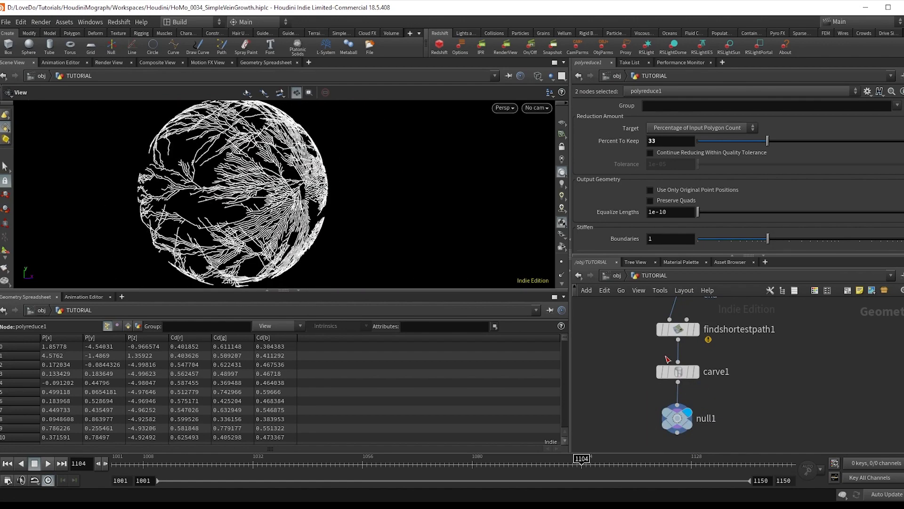
Step: Add a Fuse node with snap distance 0.001 and wire from its output
{"action": "left_click", "coordinate": [678, 371]}
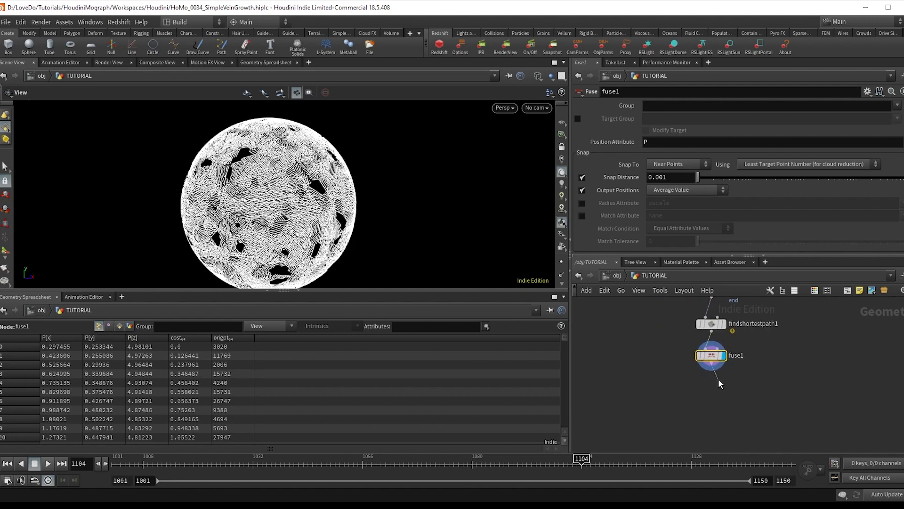
{"action": "left_click", "coordinate": [711, 365]}
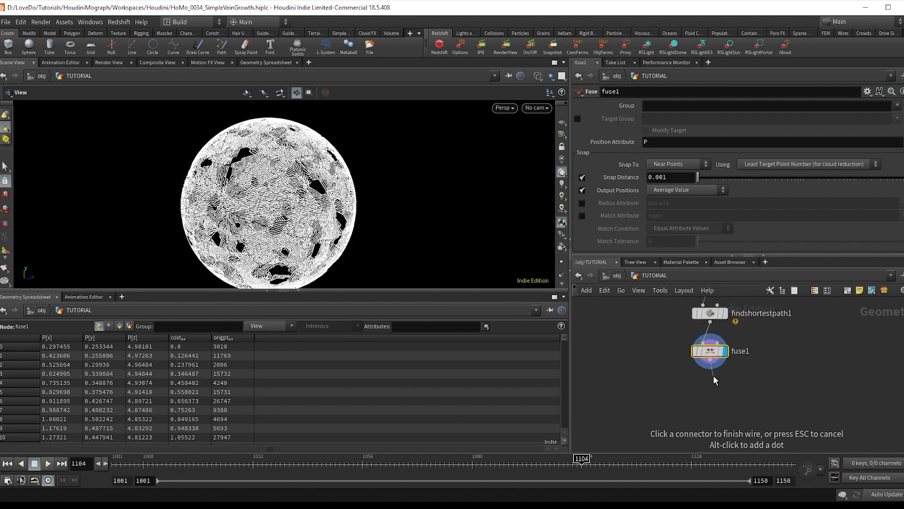
Step: Add a Measure node after fuse1 set to measure Perimeter
{"action": "type", "text": "m"}
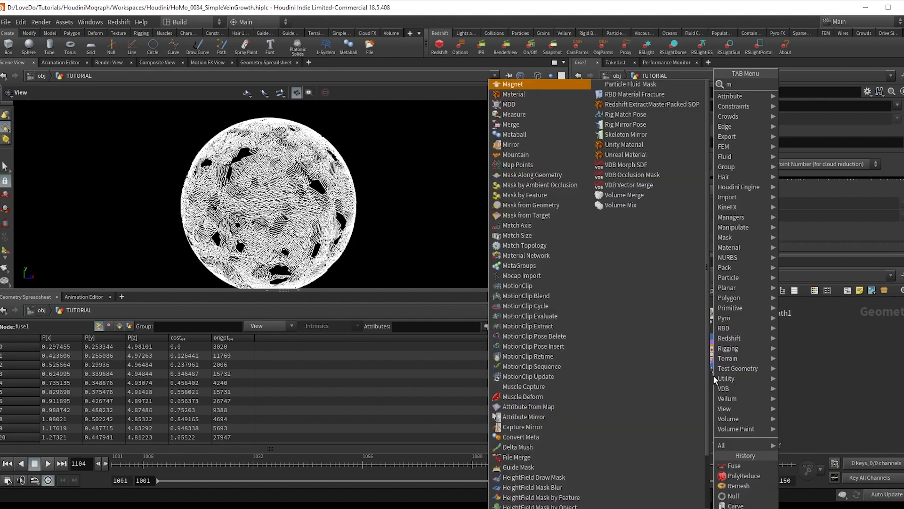
{"action": "left_click", "coordinate": [514, 114]}
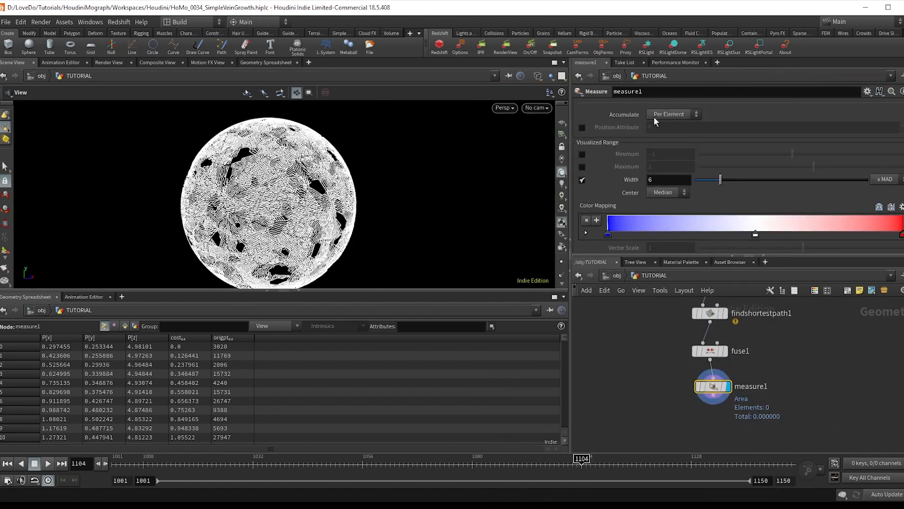
{"action": "left_click", "coordinate": [681, 141]}
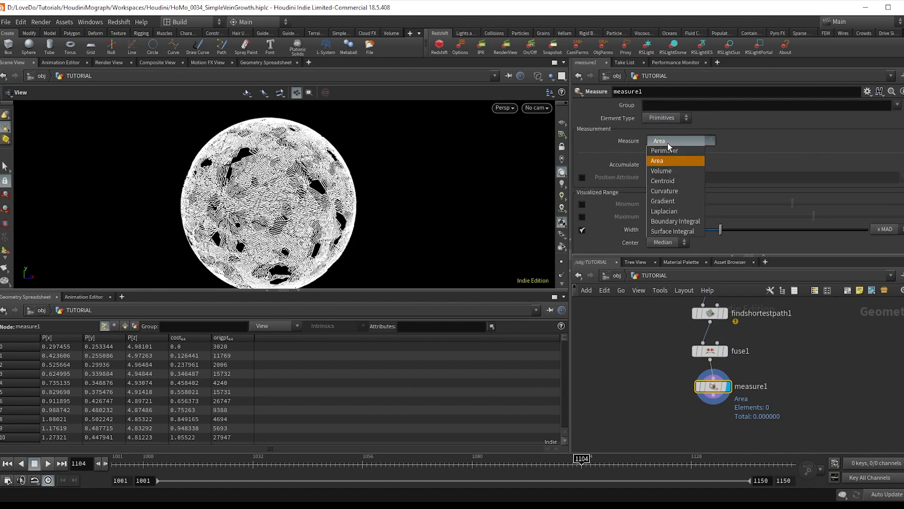
{"action": "left_click", "coordinate": [664, 150]}
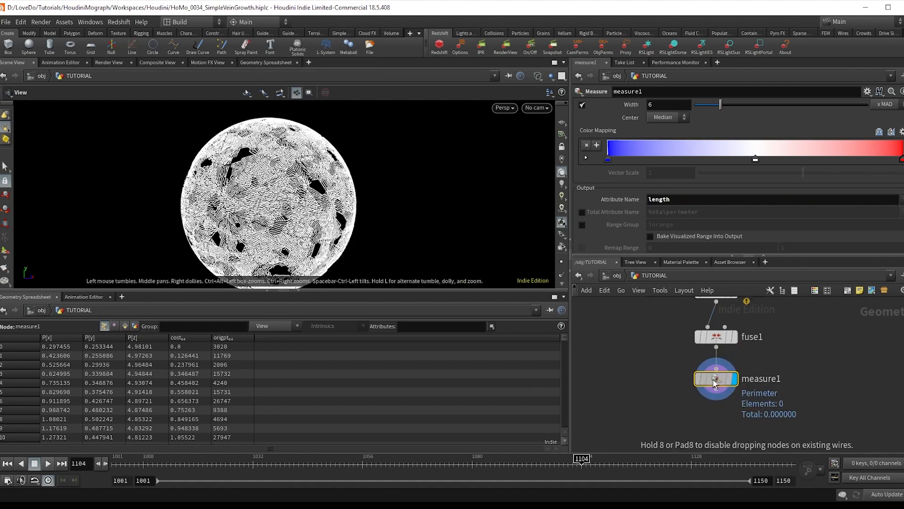
{"action": "left_click", "coordinate": [104, 326]}
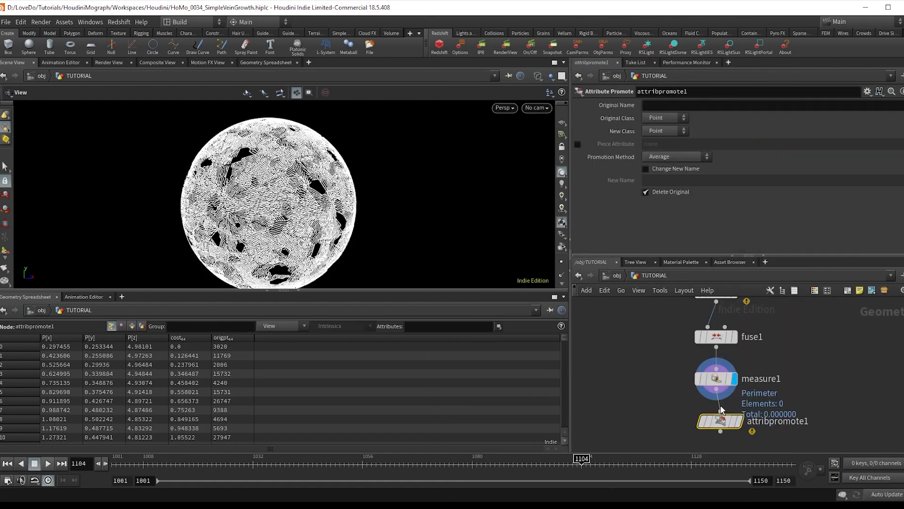
Step: Promote length from primitives to points, then add a second promote to Detail
{"action": "left_click", "coordinate": [720, 419]}
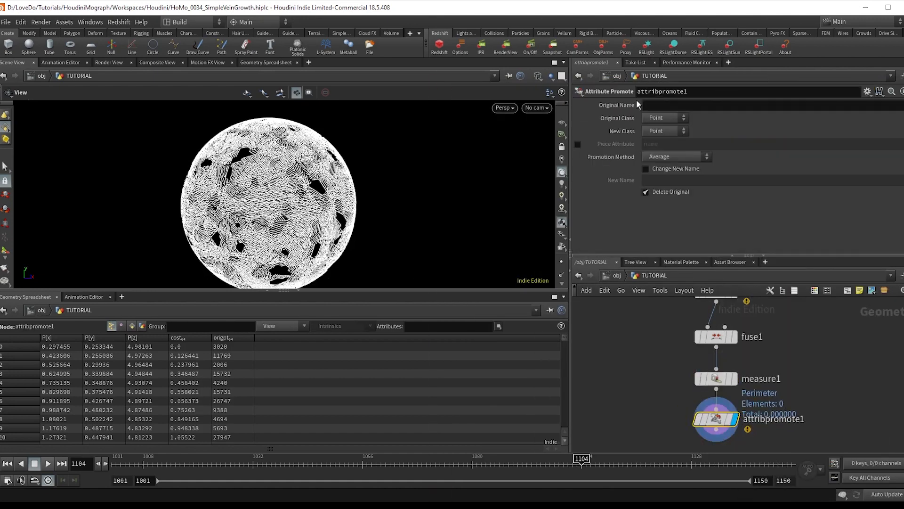
{"action": "left_click", "coordinate": [663, 117]}
{"action": "type", "text": "attr"}
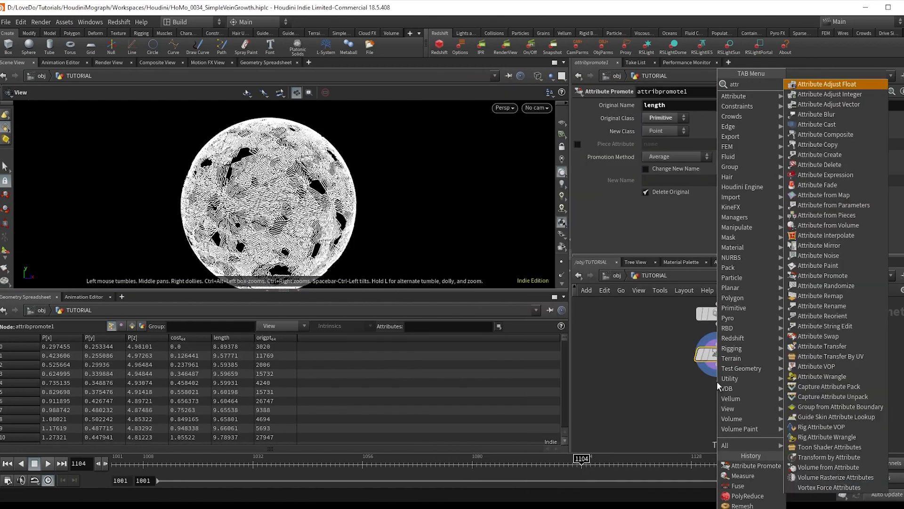
{"action": "left_click", "coordinate": [822, 275]}
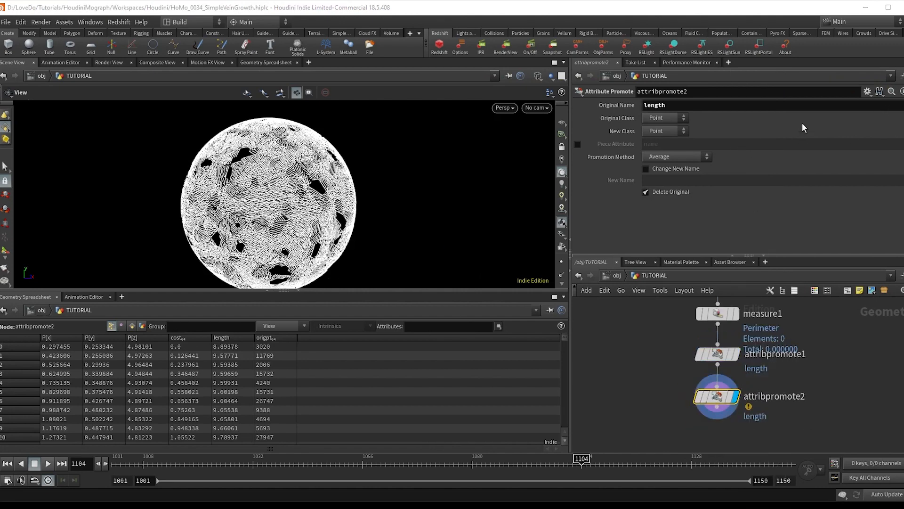
{"action": "left_click", "coordinate": [664, 131]}
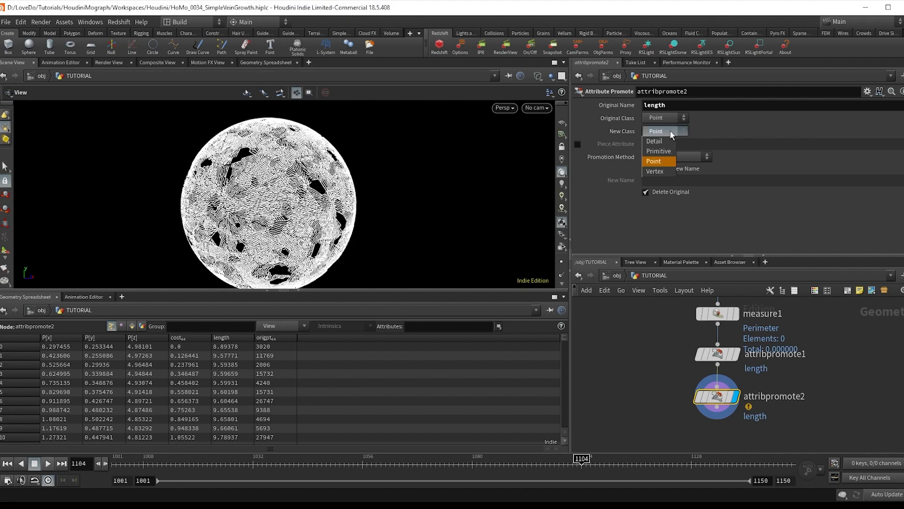
{"action": "left_click", "coordinate": [675, 156]}
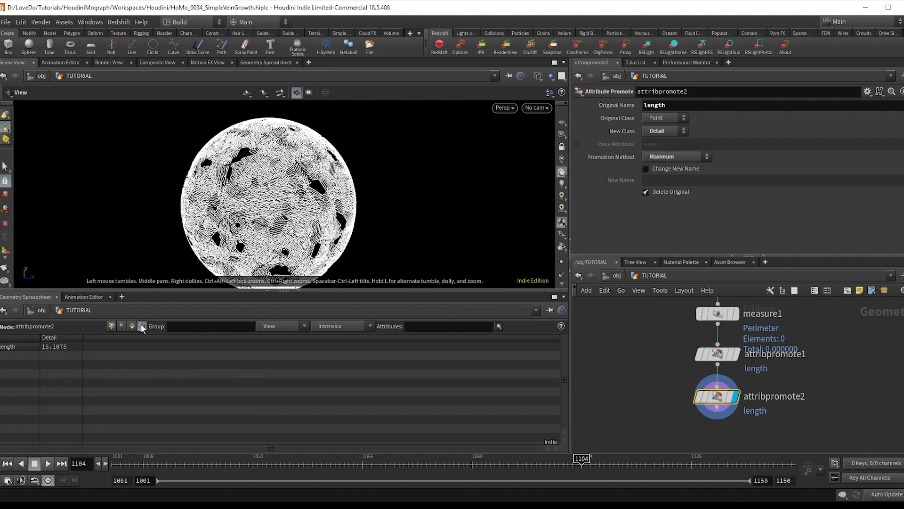
Step: Rename the promoted attribute lengthMax and keep the original length attribute
{"action": "left_click", "coordinate": [122, 326]}
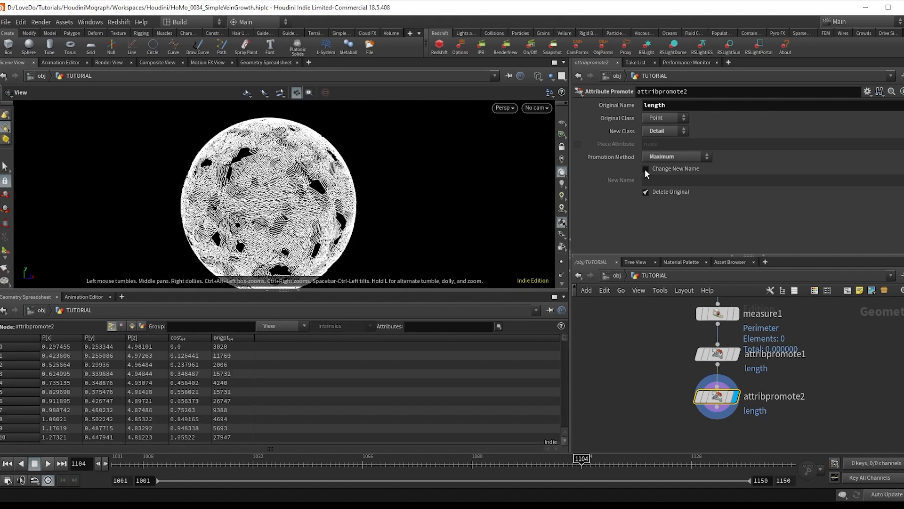
{"action": "left_click", "coordinate": [645, 168]}
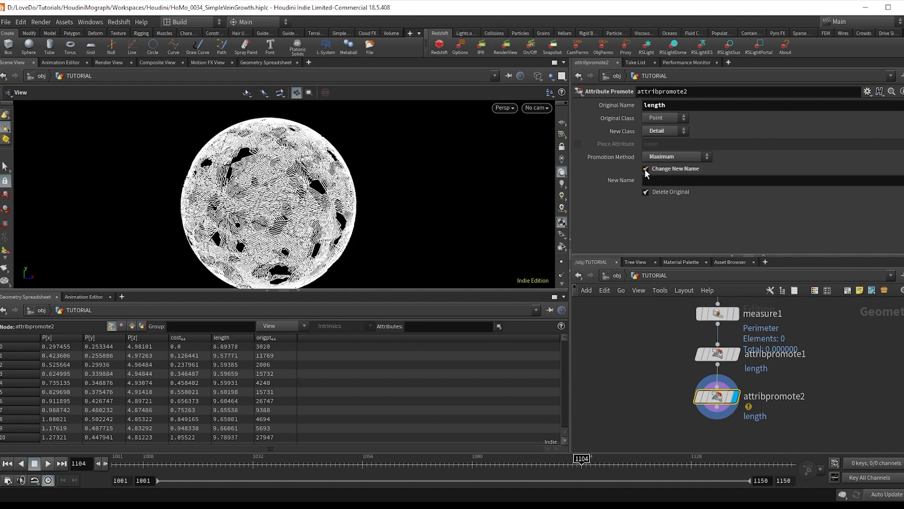
{"action": "left_click", "coordinate": [645, 169]}
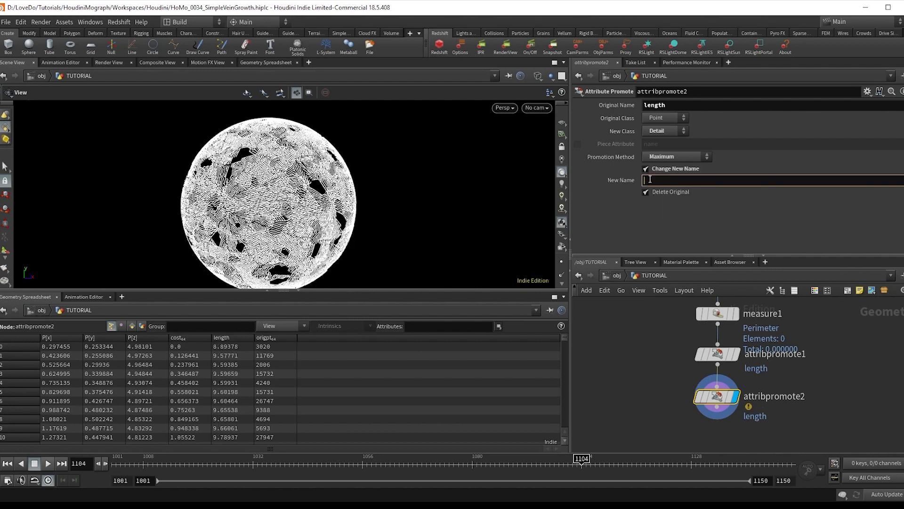
{"action": "type", "text": "lengthMax"}
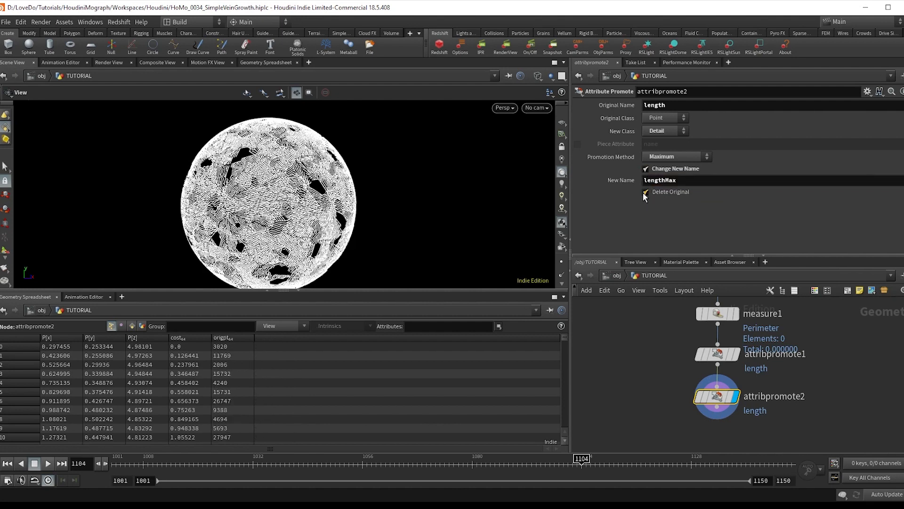
{"action": "left_click", "coordinate": [645, 192]}
{"action": "type", "text": "uvte"}
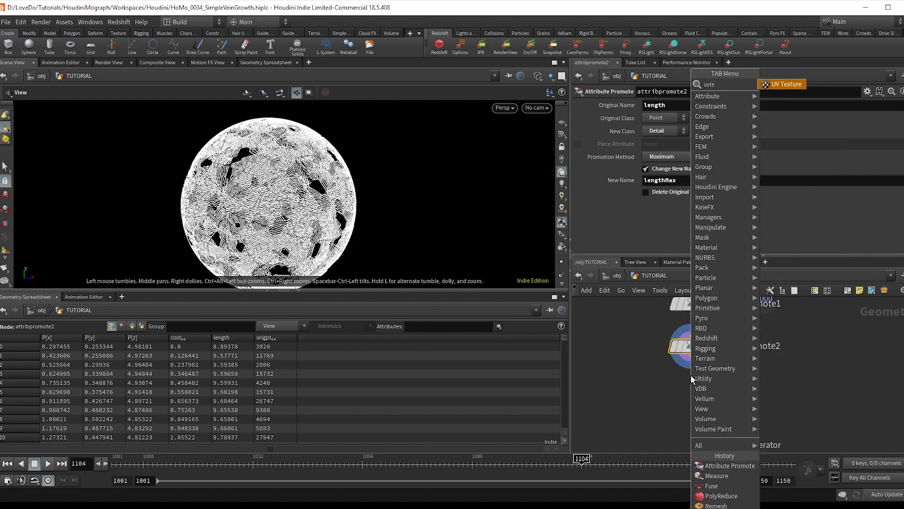
Step: Add a UV Texture node on points using Rows & Columns, with an Attribute VOP below
{"action": "left_click", "coordinate": [783, 83]}
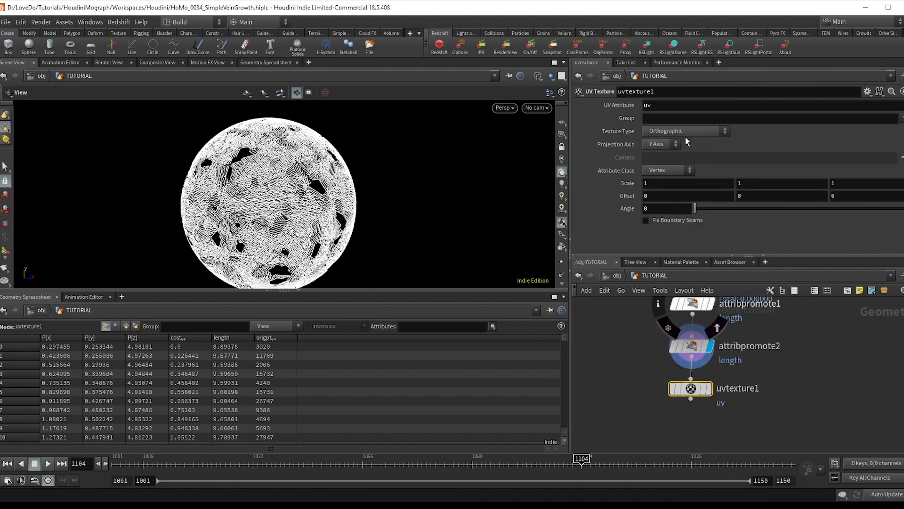
{"action": "left_click", "coordinate": [666, 170]}
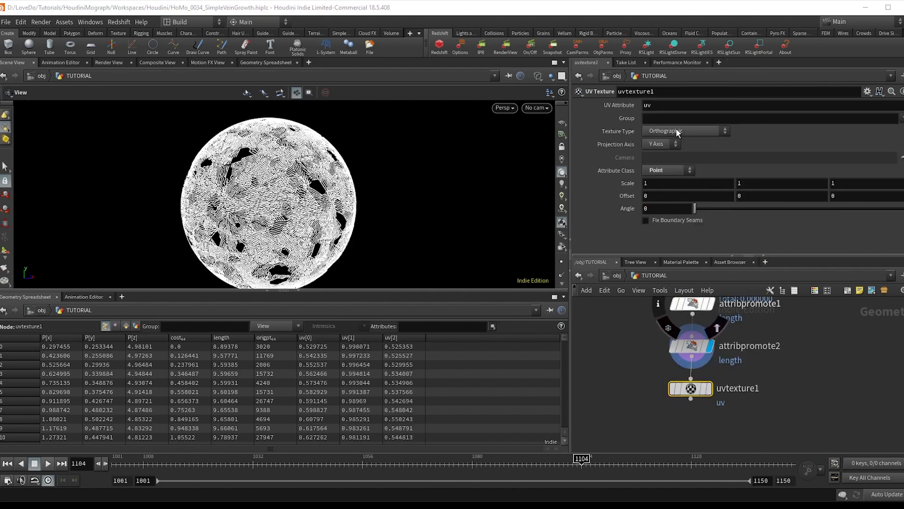
{"action": "left_click", "coordinate": [685, 131]}
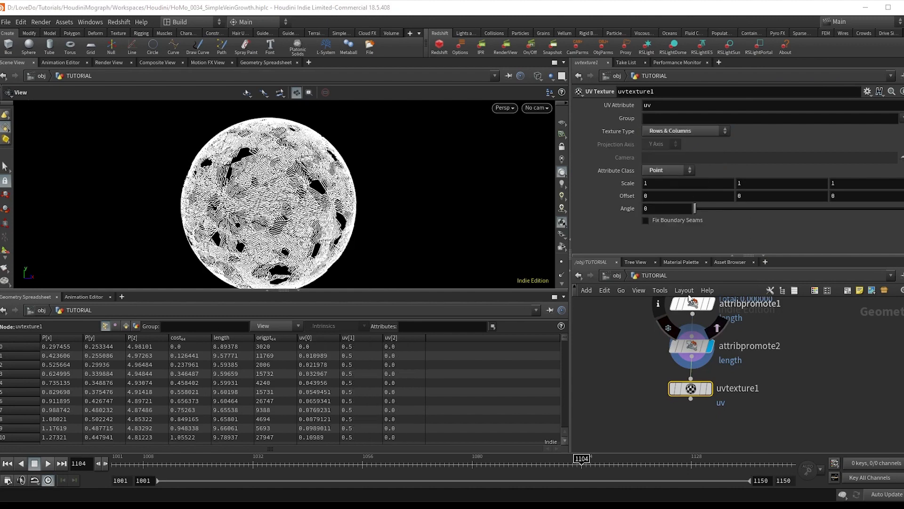
{"action": "left_click", "coordinate": [690, 388]}
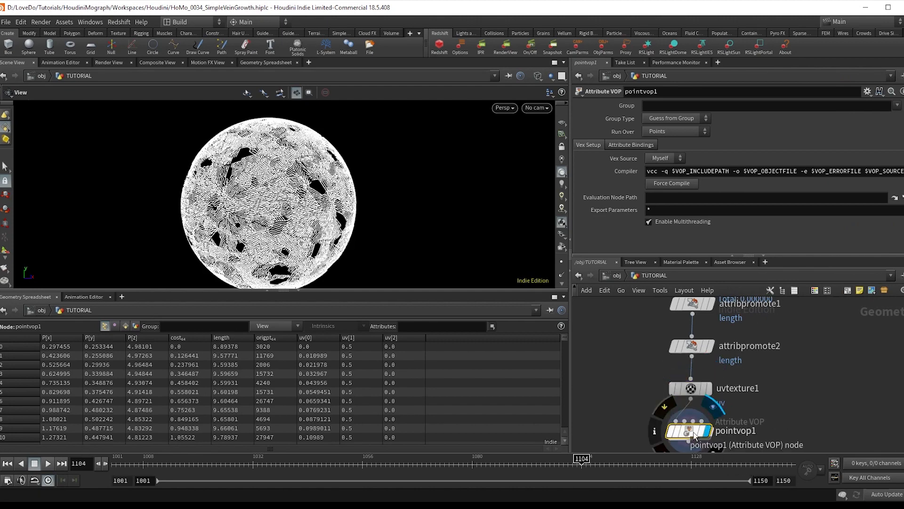
Step: Bind 'length', import detail 'lengthMax' as a float, and export the fitted value as lenNorm
{"action": "double_click", "coordinate": [688, 430]}
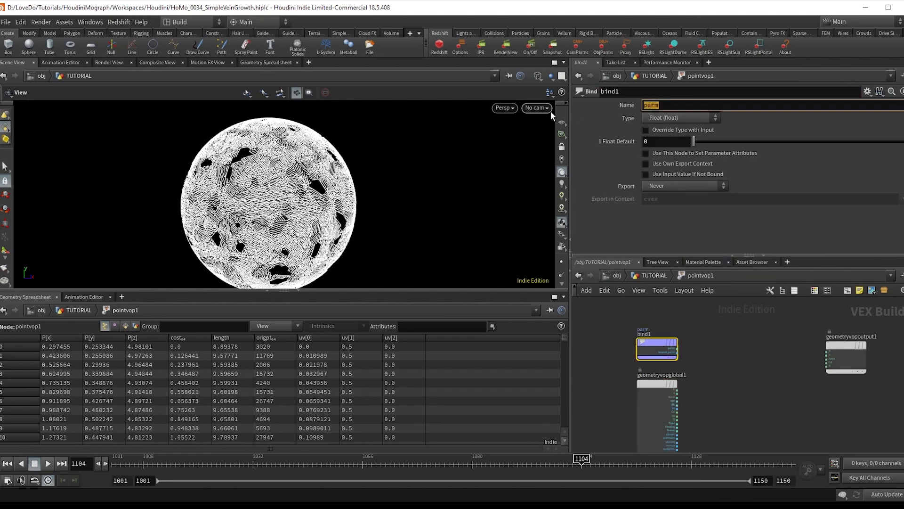
{"action": "type", "text": "length"}
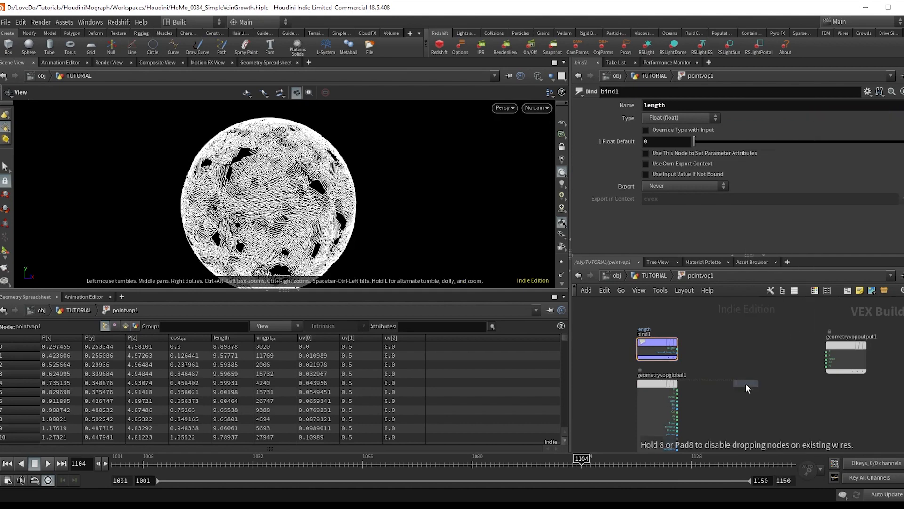
{"action": "left_click", "coordinate": [745, 390]}
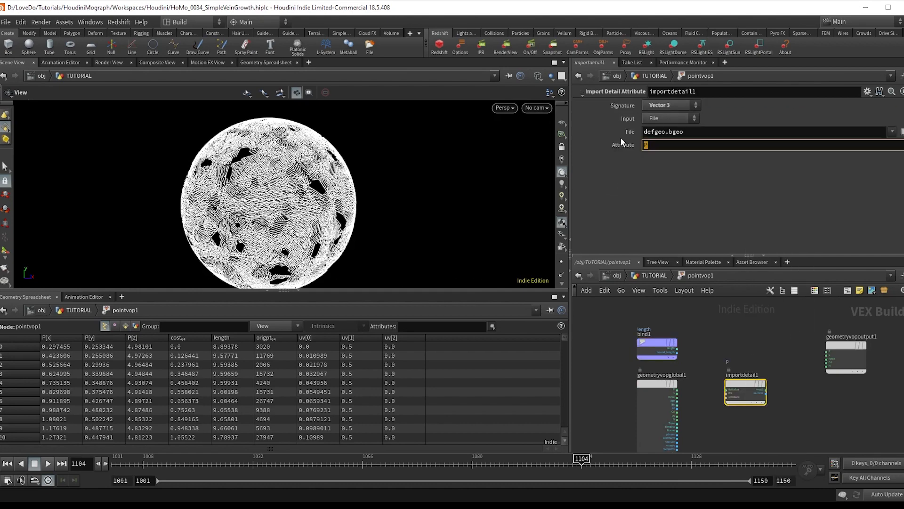
{"action": "type", "text": "lengthMax"}
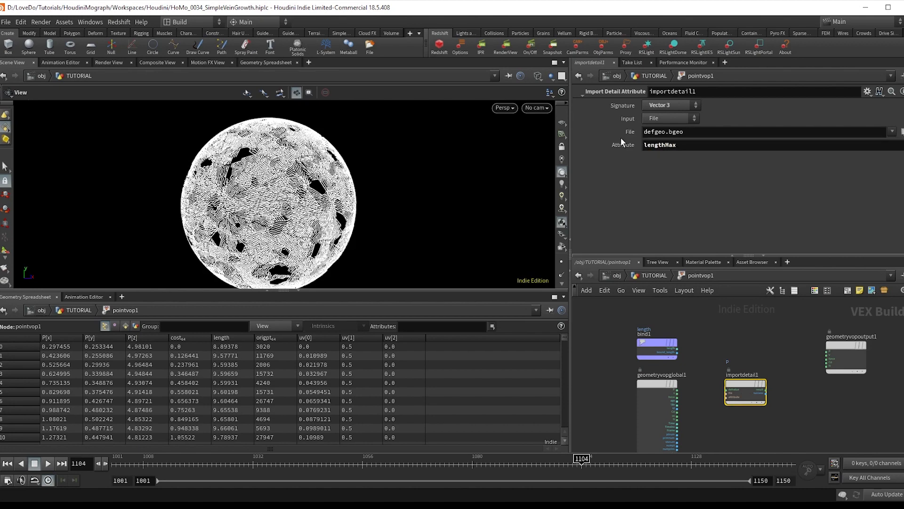
{"action": "left_click", "coordinate": [669, 105]}
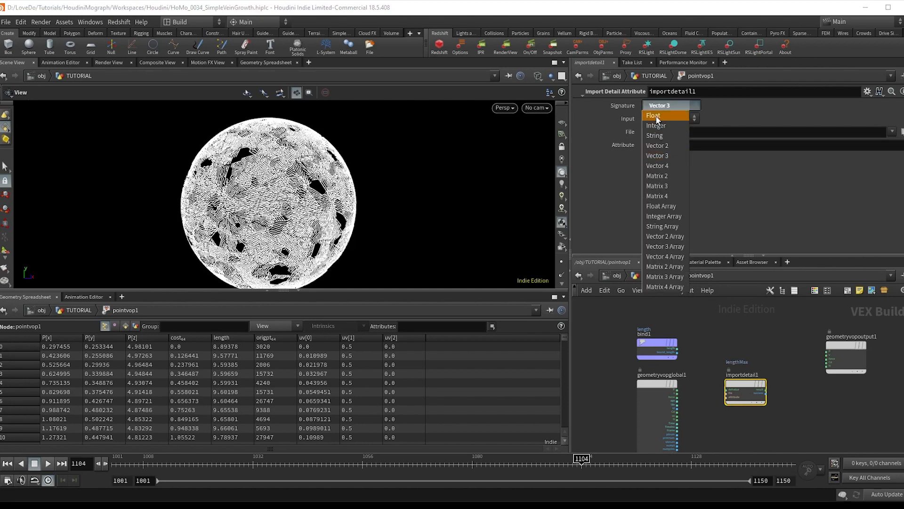
{"action": "left_click", "coordinate": [653, 116]}
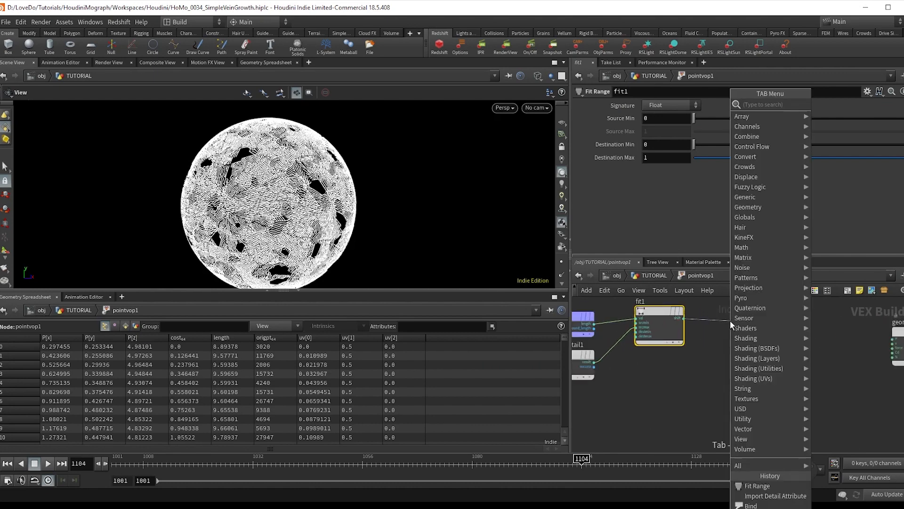
{"action": "left_click", "coordinate": [748, 499]}
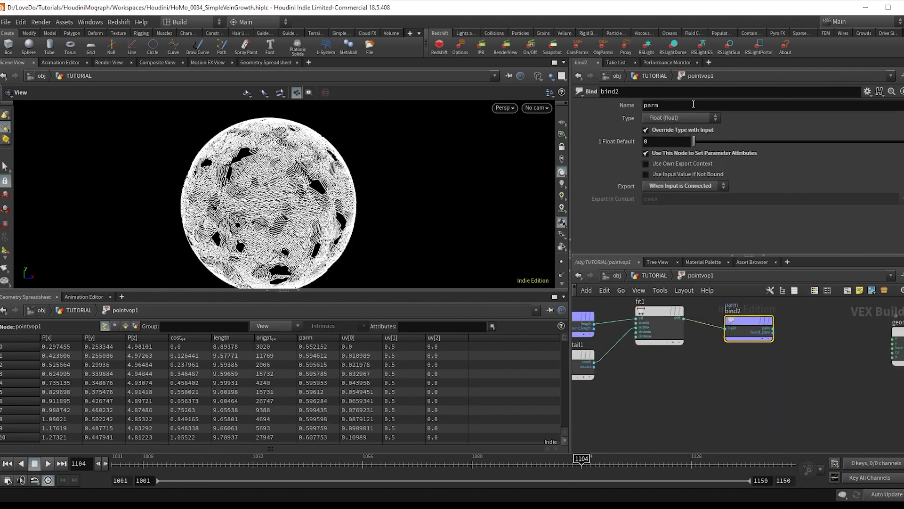
{"action": "type", "text": "lenNorm"}
{"action": "type", "text": "fi"}
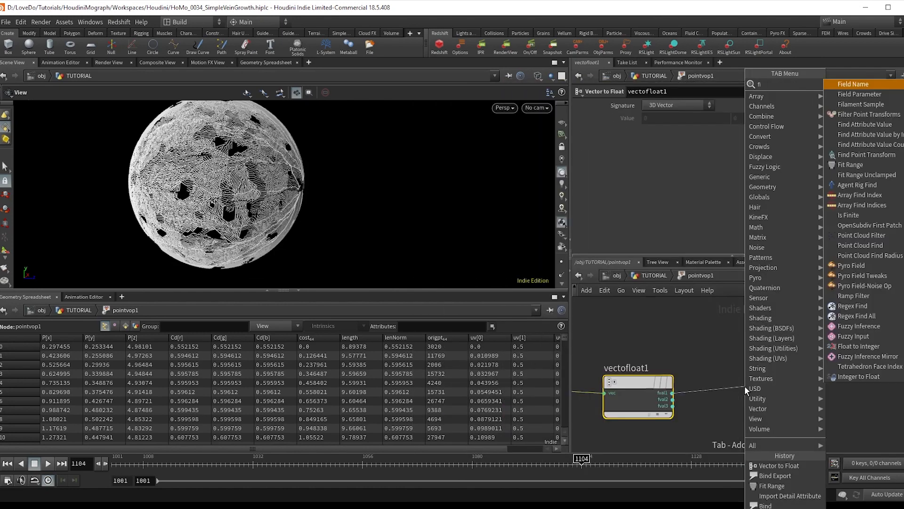
Step: Place the Vector to Float node found by the Tab search in the point VOP
{"action": "left_click", "coordinate": [846, 164]}
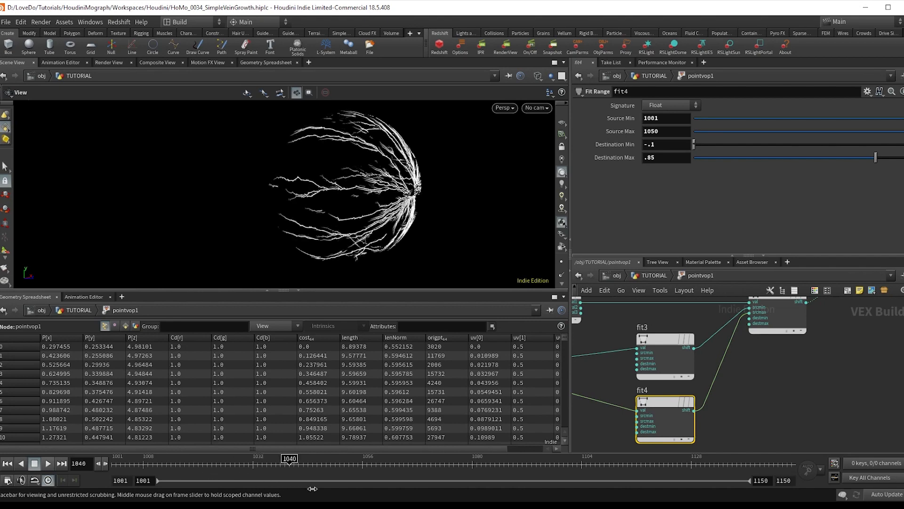
Step: Rewind and play the timeline to watch the veins grow over frames 1001–1050
{"action": "left_click", "coordinate": [47, 463]}
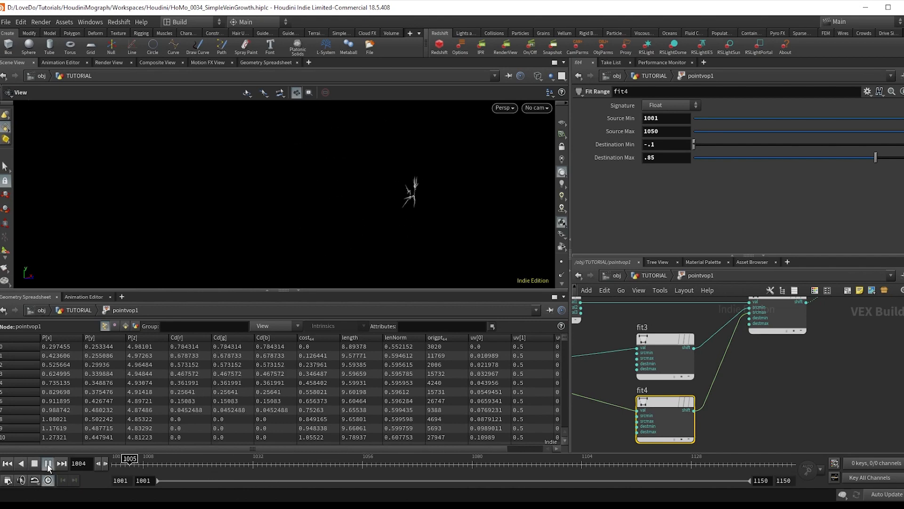
{"action": "left_click", "coordinate": [48, 462]}
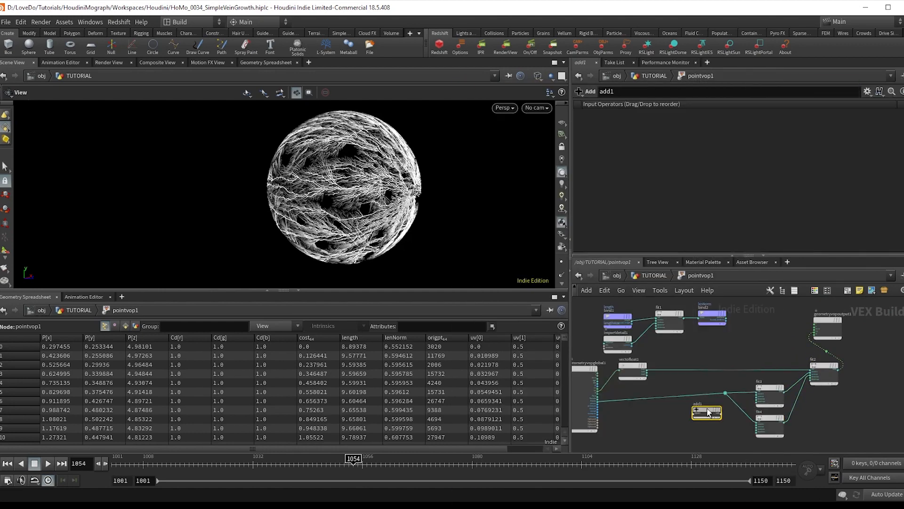
Step: Wire lenNorm into the Add node, remap fit5 to -100–0, and play back
{"action": "left_click", "coordinate": [706, 396]}
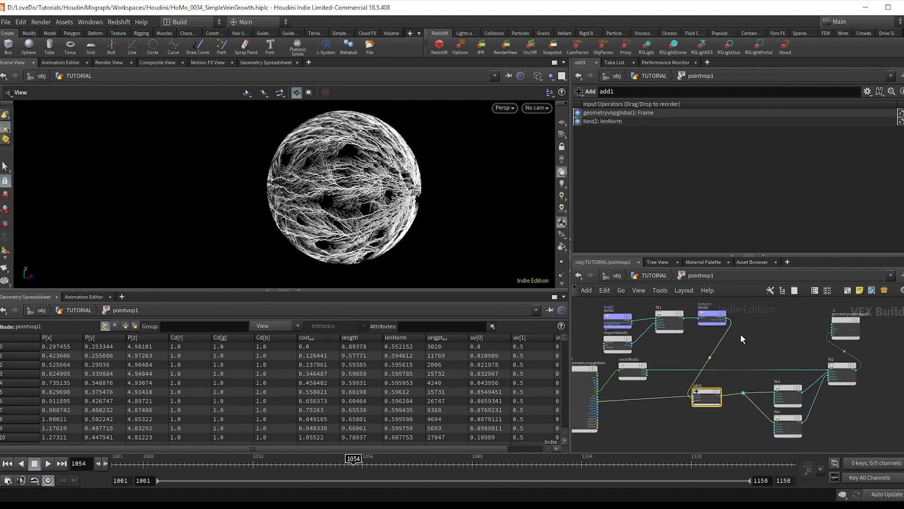
{"action": "left_click", "coordinate": [740, 343]}
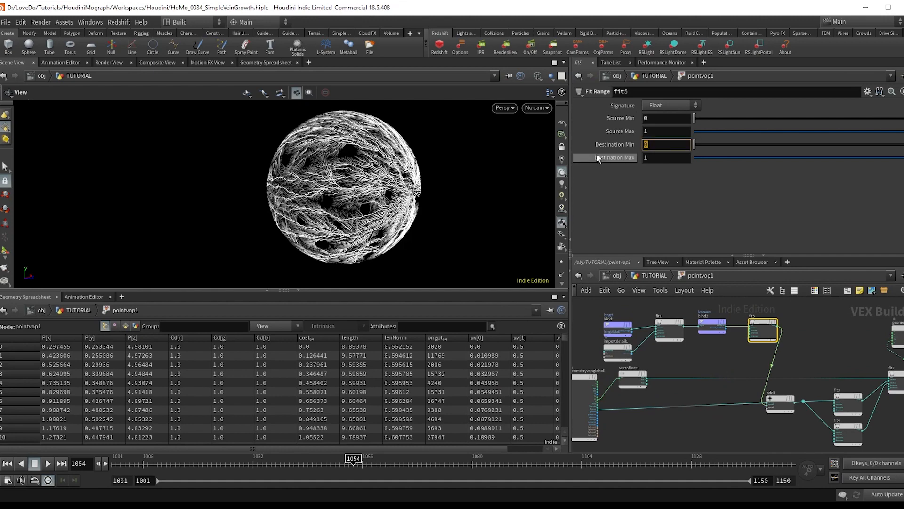
{"action": "type", "text": "-100"}
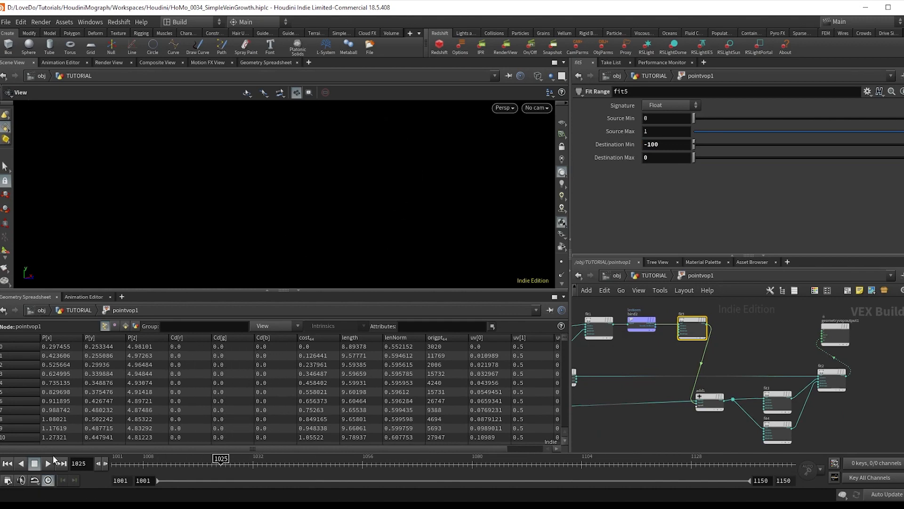
{"action": "left_click", "coordinate": [32, 463]}
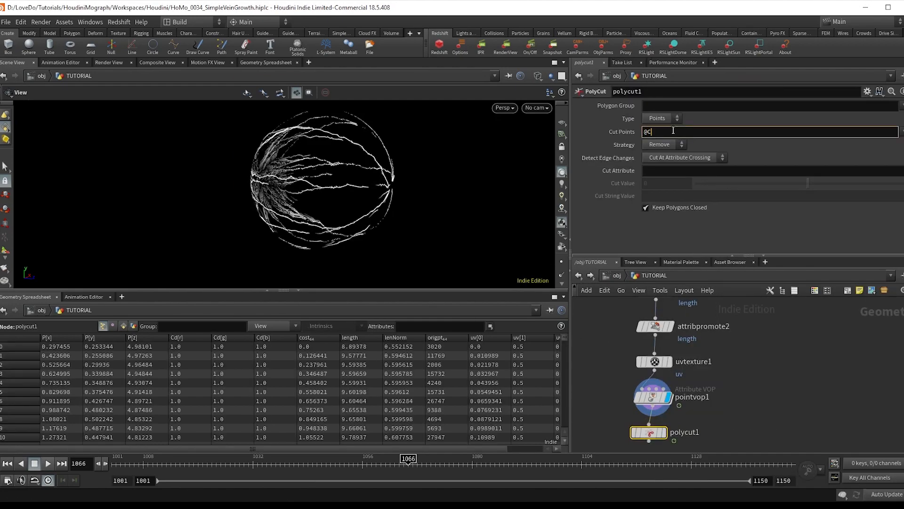
{"action": "type", "text": "Cd=0"}
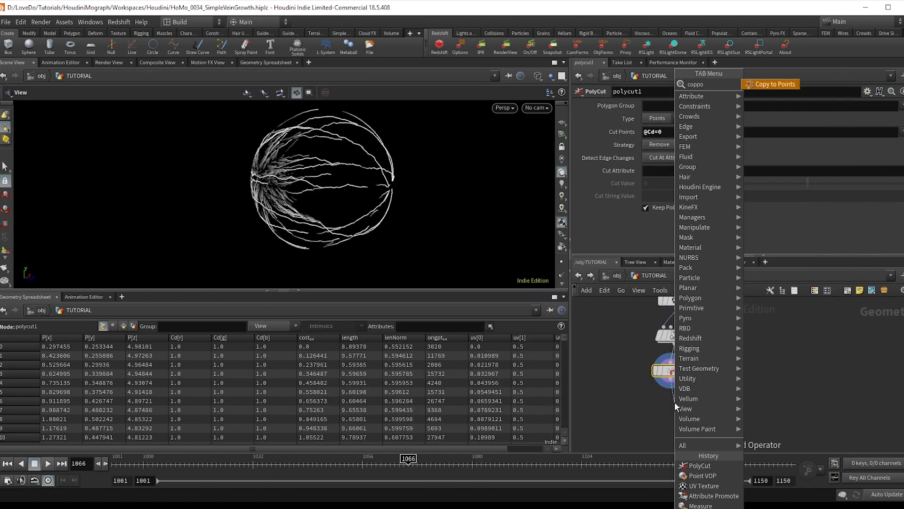
Step: Add Copy to Points with a Sphere source at uniform scale 0.04
{"action": "left_click", "coordinate": [770, 84]}
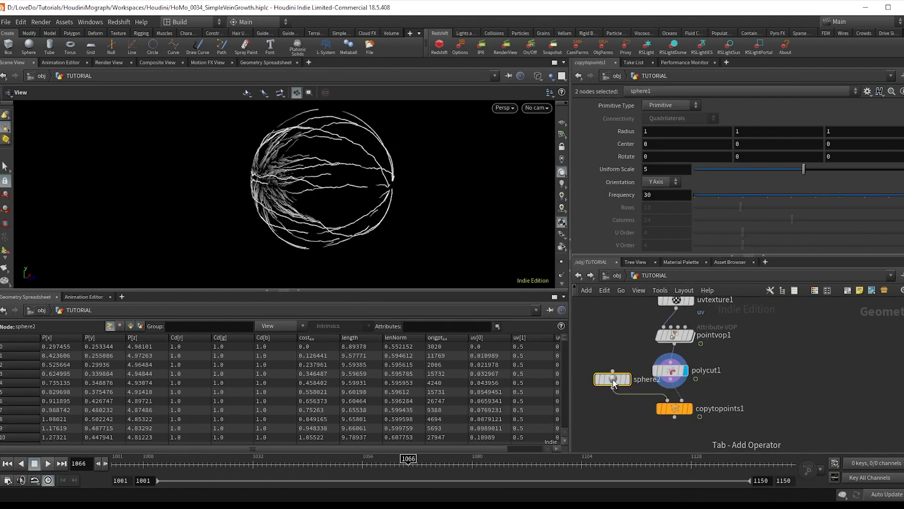
{"action": "left_click", "coordinate": [613, 379]}
{"action": "type", "text": "."}
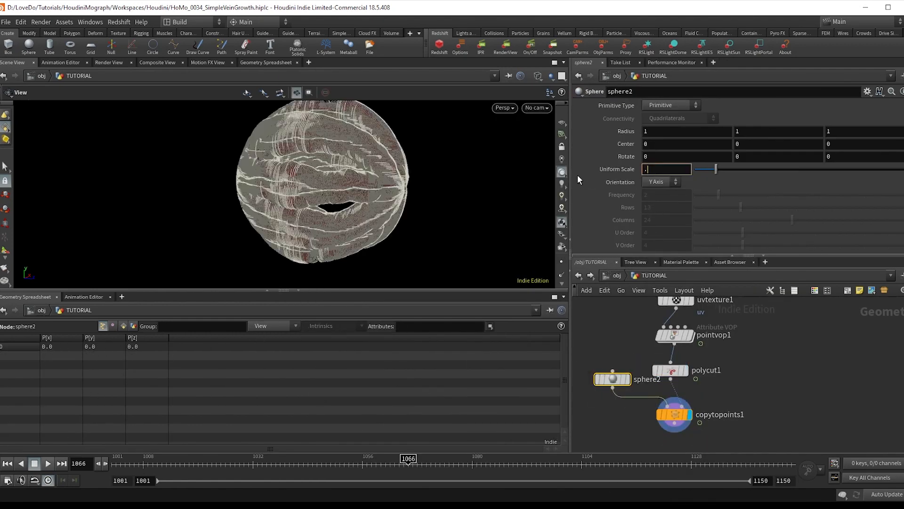
{"action": "type", "text": "04"}
{"action": "type", "text": "pointvo"}
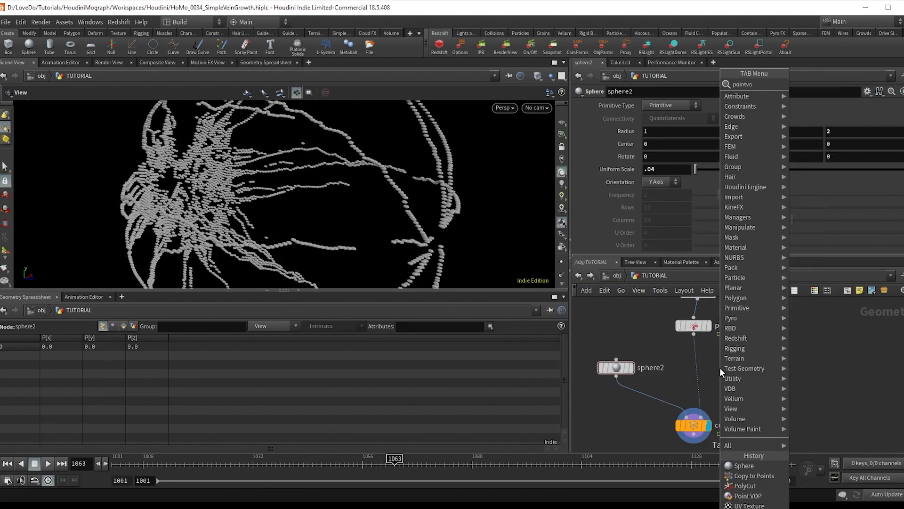
Step: Add a point VOP after PolyCut exporting pscale, and add a Multiply node inside
{"action": "left_click", "coordinate": [747, 495]}
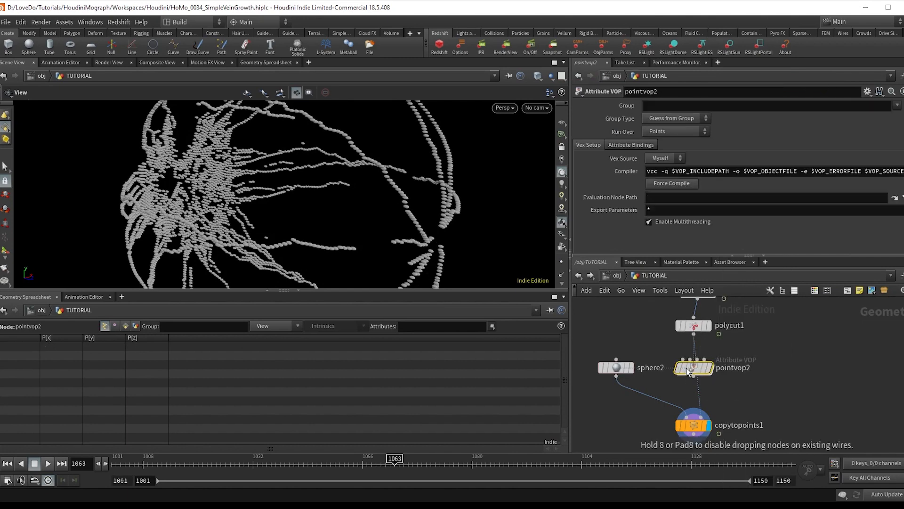
{"action": "double_click", "coordinate": [693, 368]}
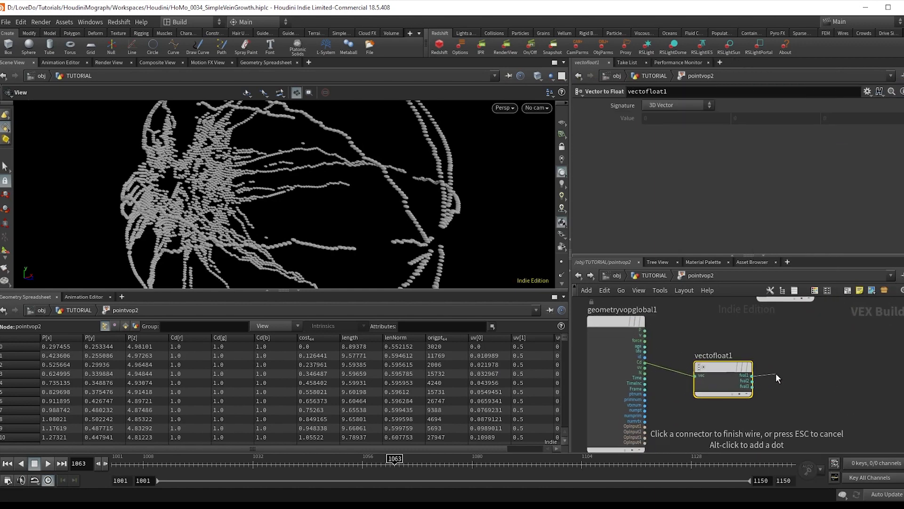
{"action": "left_click", "coordinate": [802, 381]}
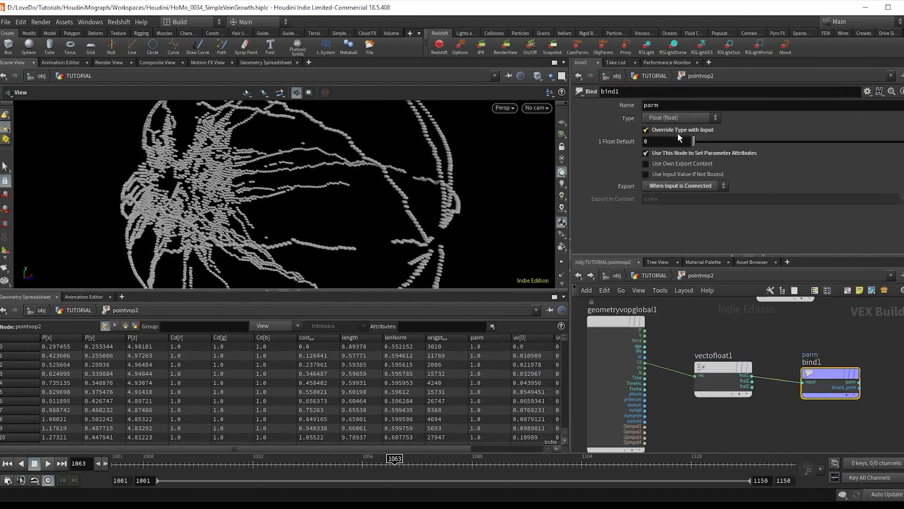
{"action": "type", "text": "pscale"}
{"action": "type", "text": "mul"}
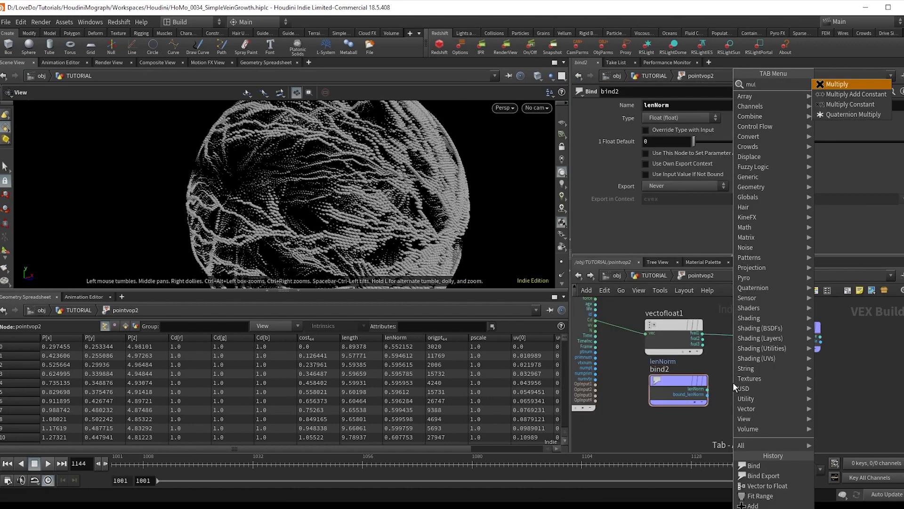
{"action": "left_click", "coordinate": [829, 84]}
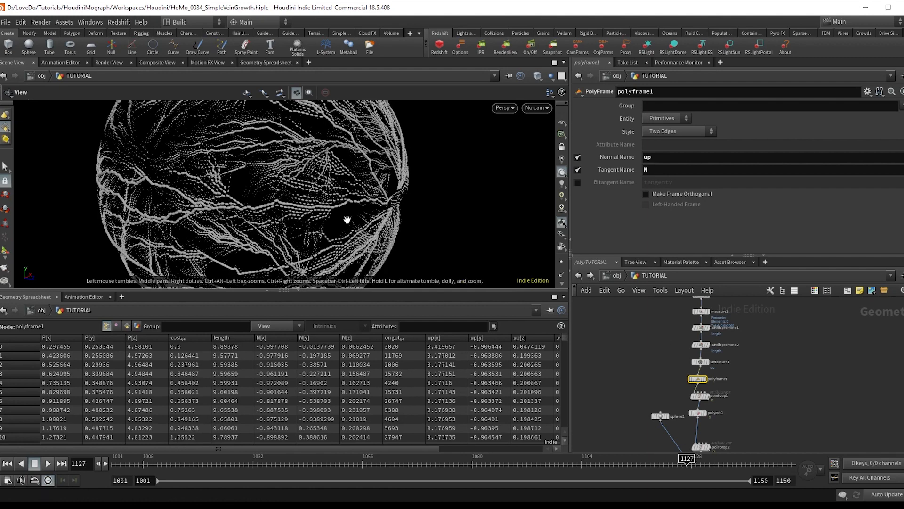
Step: View the vein-covered sphere through the scene camera cam1
{"action": "left_click", "coordinate": [536, 108]}
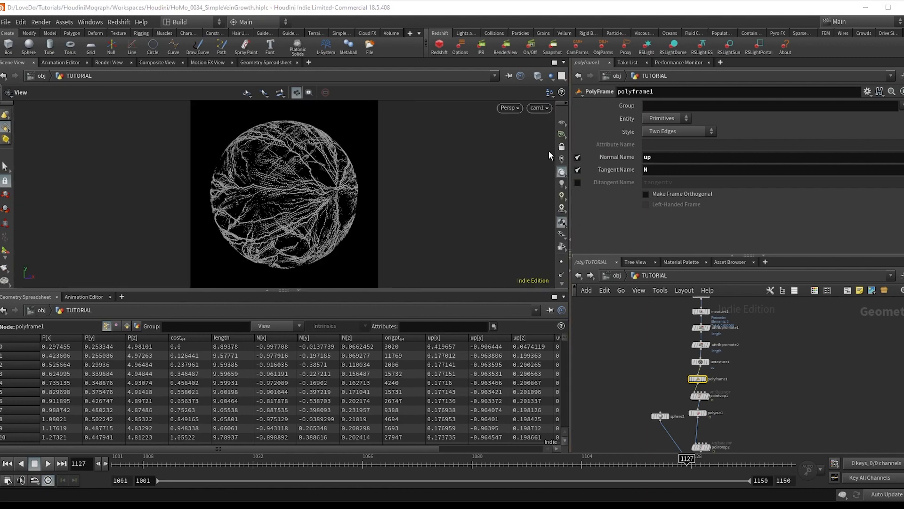